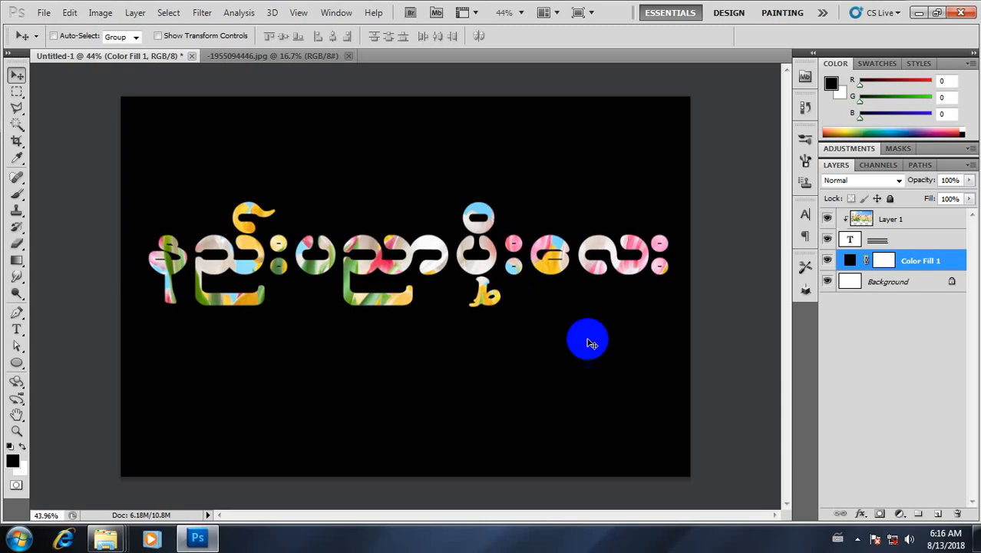
pyautogui.moveTo(418, 126)
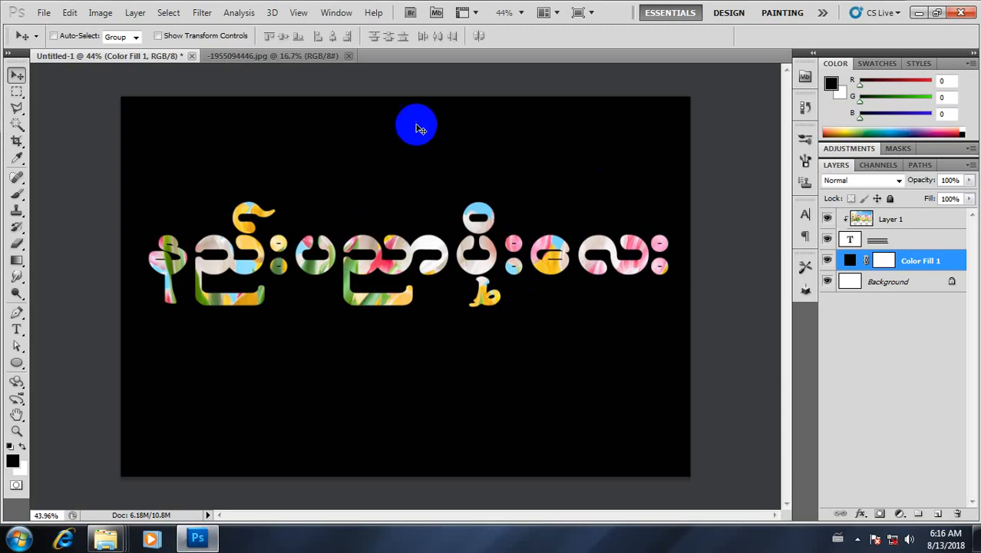
pyautogui.moveTo(340, 345)
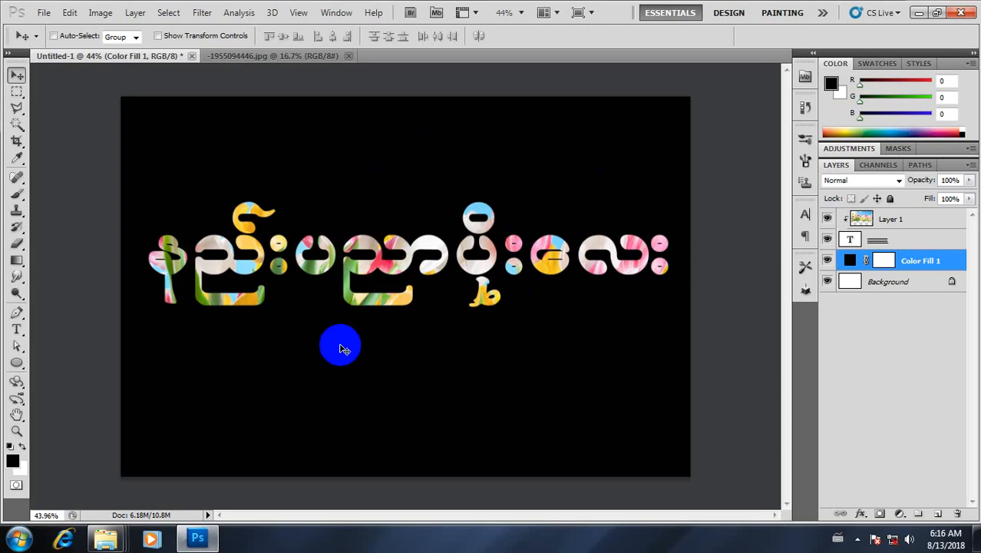
# Step: Close the Burmese text design without saving and close the tulip photo
pyautogui.click(192, 56)
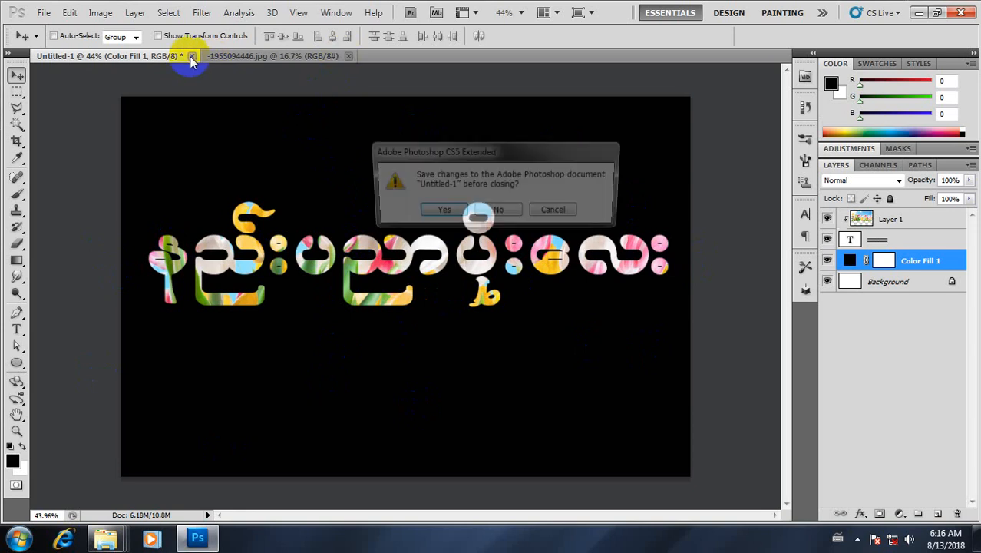
pyautogui.click(497, 209)
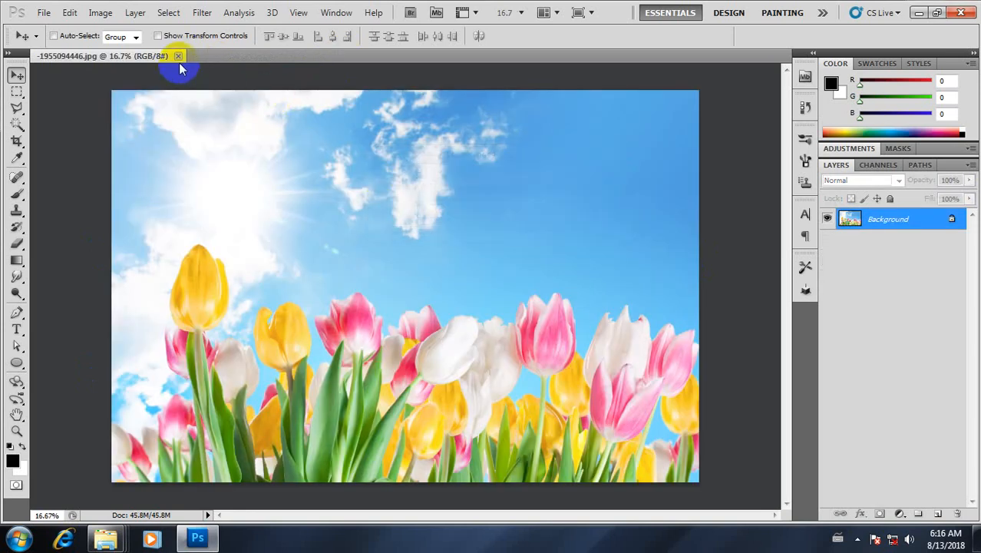
pyautogui.click(179, 56)
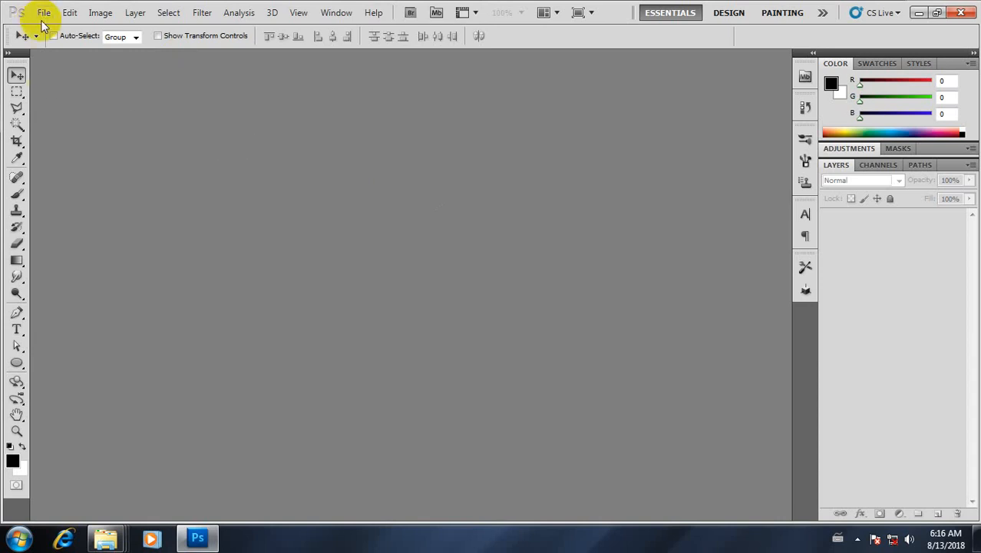
# Step: Create a new white Photo preset document, Landscape 4x6 inches at 300 ppi
pyautogui.click(43, 12)
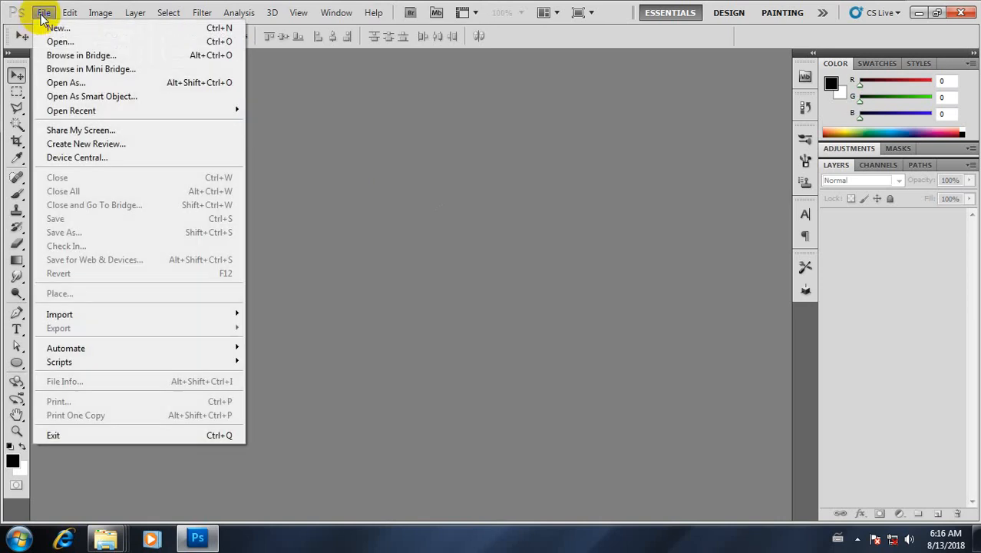
pyautogui.click(59, 28)
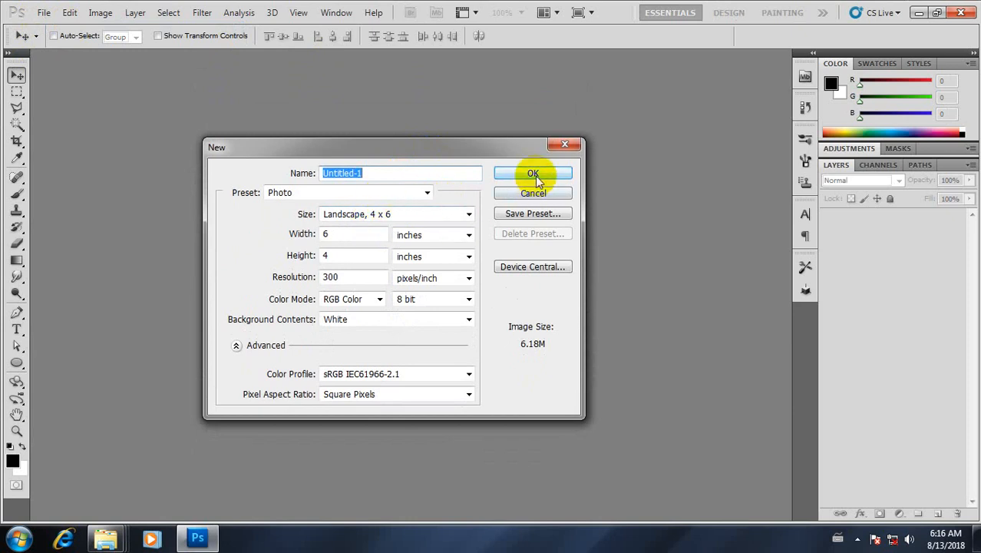
pyautogui.click(533, 172)
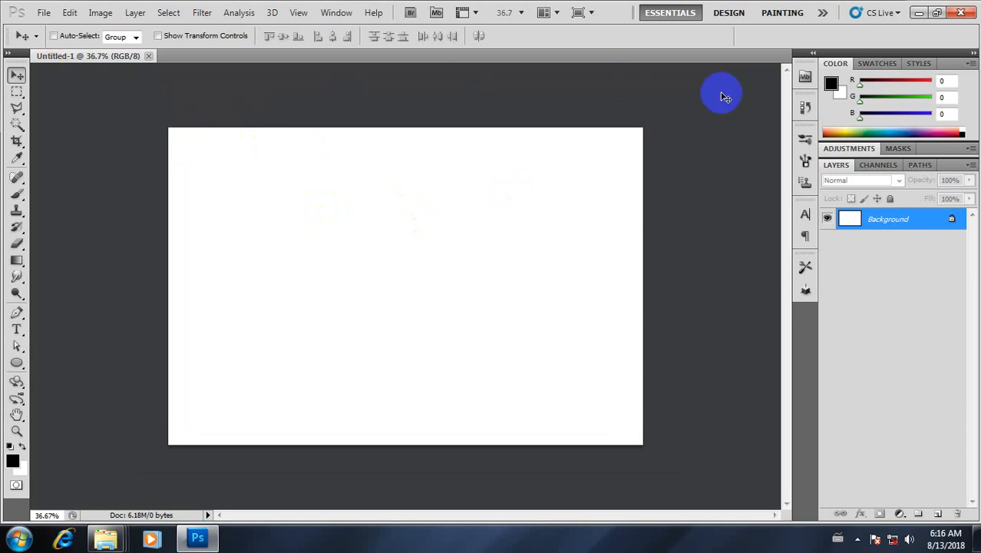
pyautogui.moveTo(725, 271)
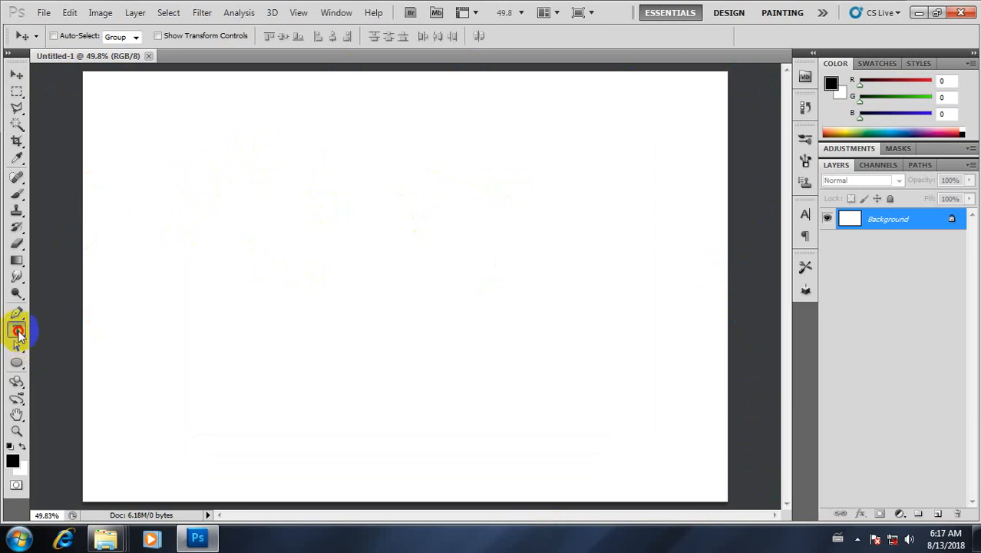
# Step: Select the Horizontal Type tool with the ZawDe MM Burmese font at 60 pt
pyautogui.click(16, 328)
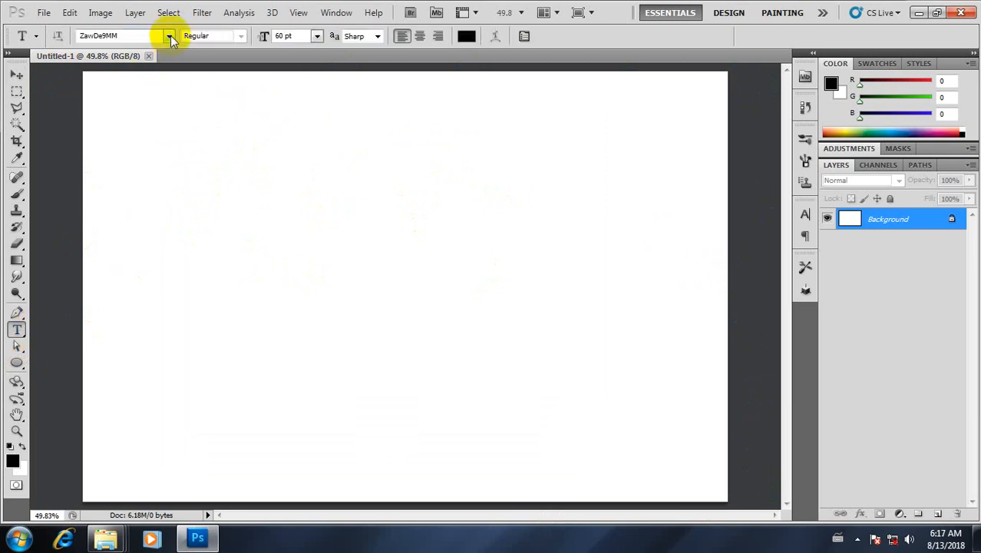
pyautogui.click(169, 35)
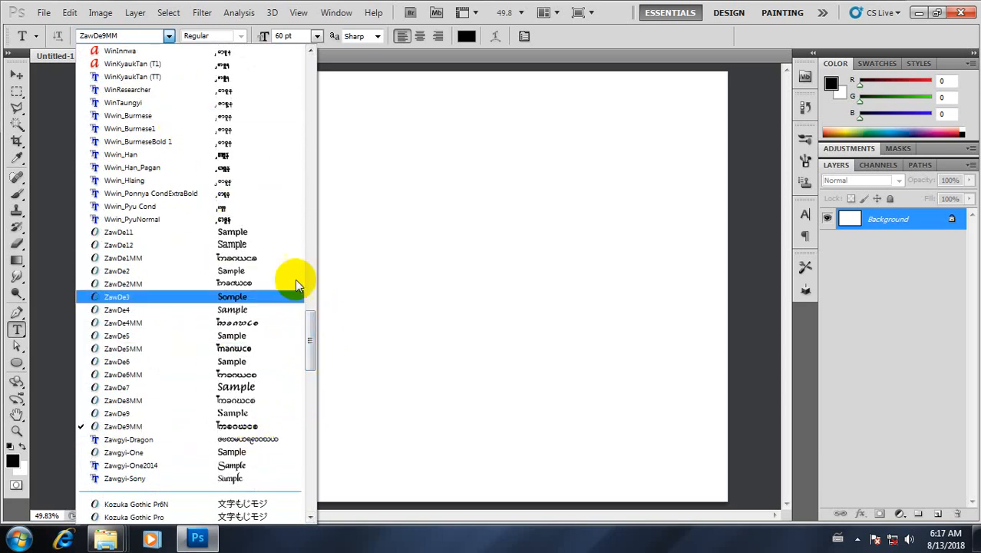
pyautogui.moveTo(310, 276); pyautogui.dragTo(310, 310)
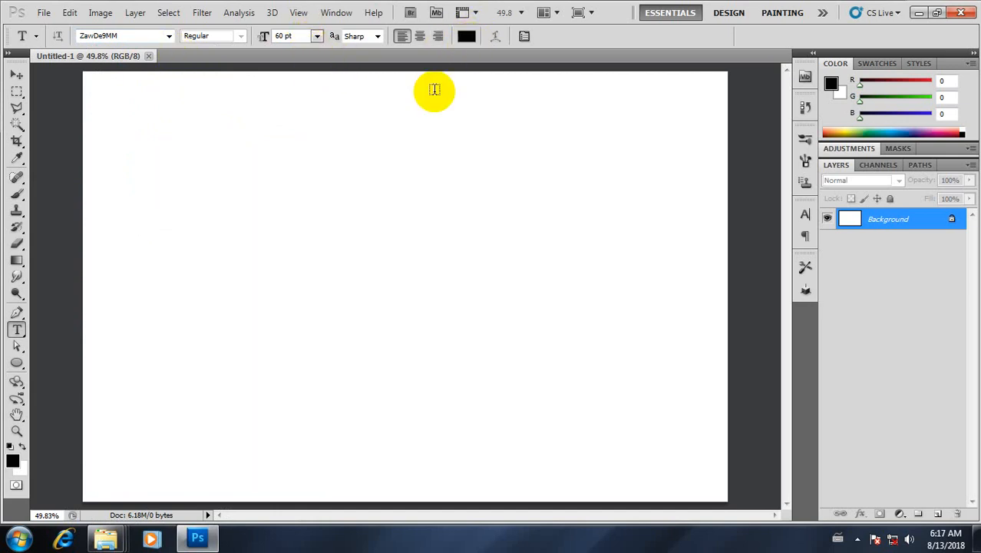
pyautogui.moveTo(218, 243)
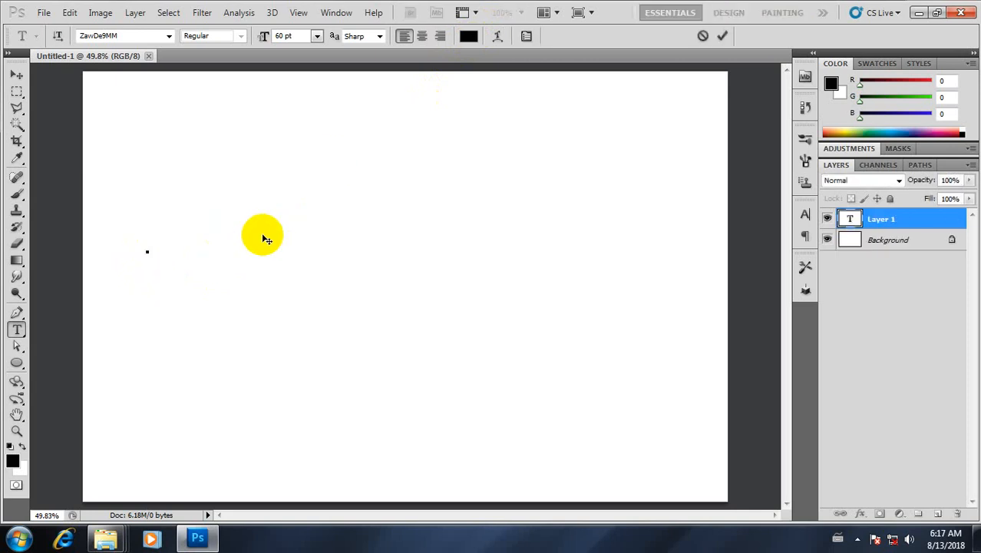
# Step: Write the first Burmese word at the left, then start a second word to its right
pyautogui.click(147, 252)
pyautogui.write('နည်း')
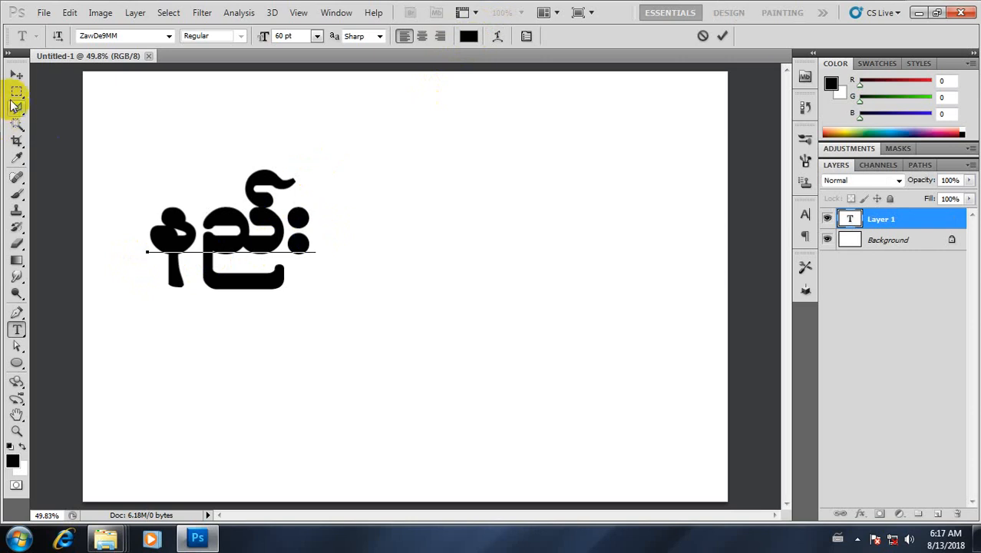
pyautogui.click(17, 75)
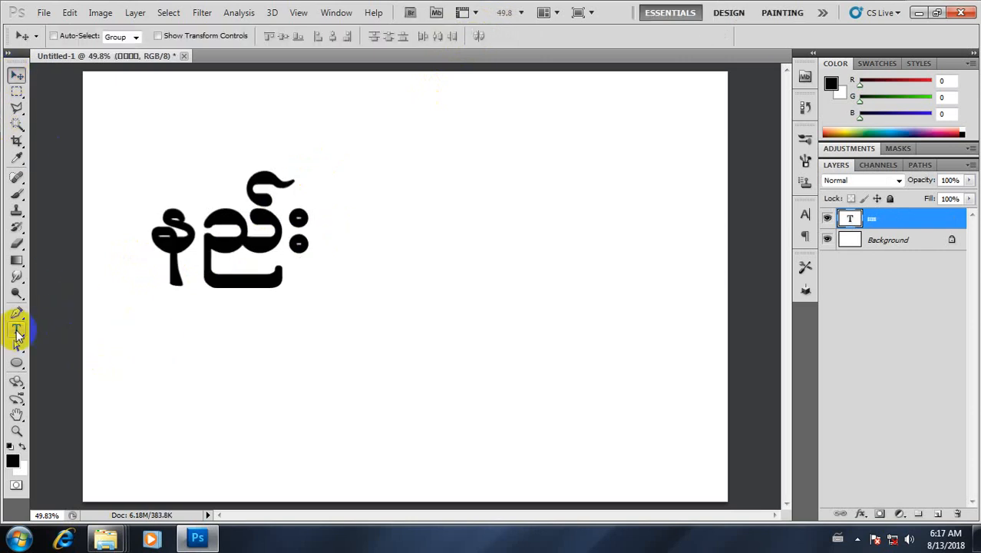
pyautogui.click(17, 330)
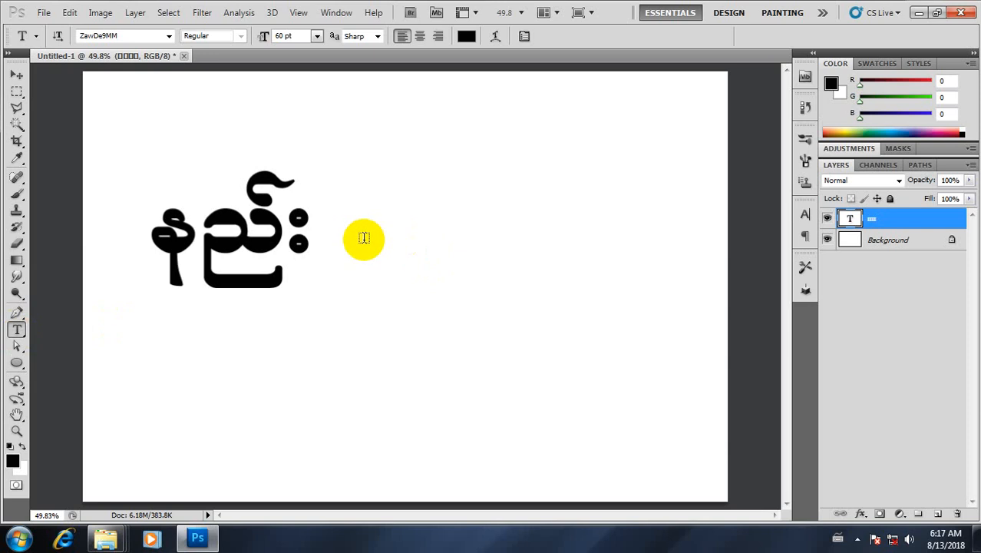
pyautogui.click(356, 237)
pyautogui.write('ပညာ')
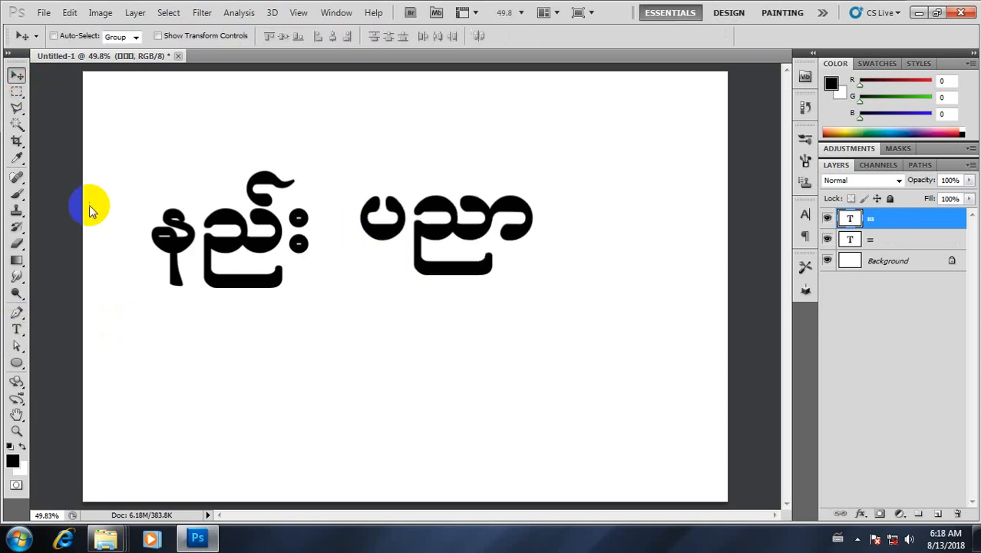
pyautogui.moveTo(17, 92)
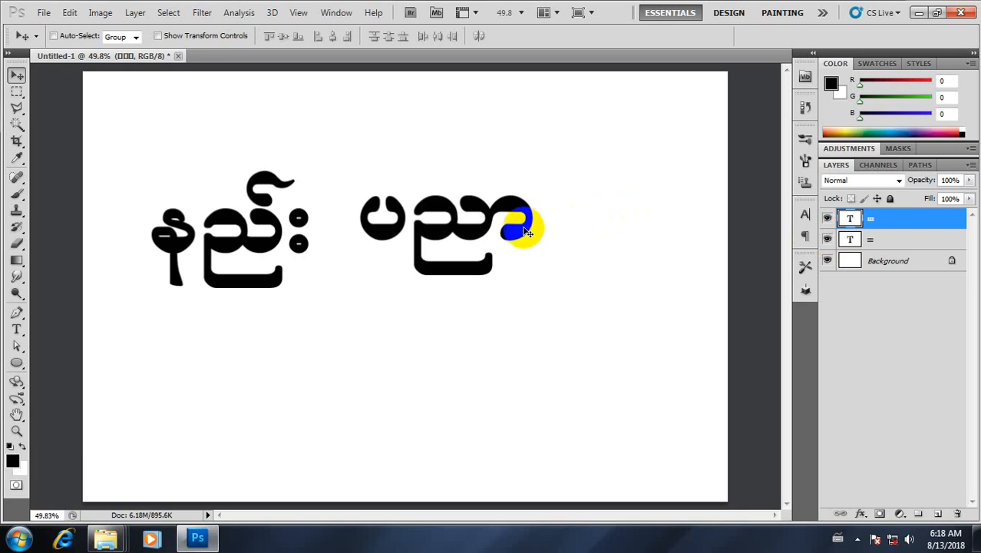
# Step: Write the third Burmese word 'ဝ' as its own type layer and commit it
pyautogui.click(15, 329)
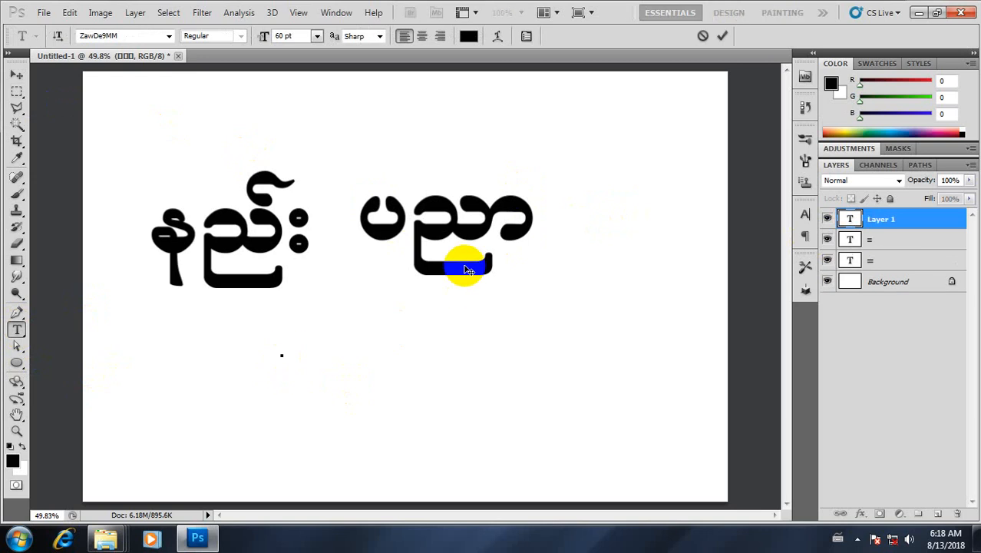
pyautogui.write('ဝလး')
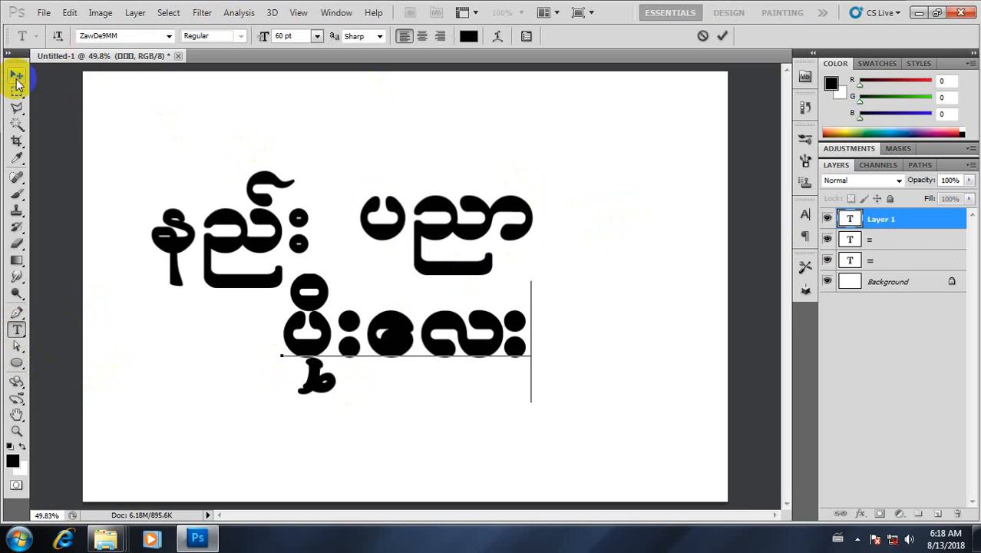
pyautogui.click(17, 74)
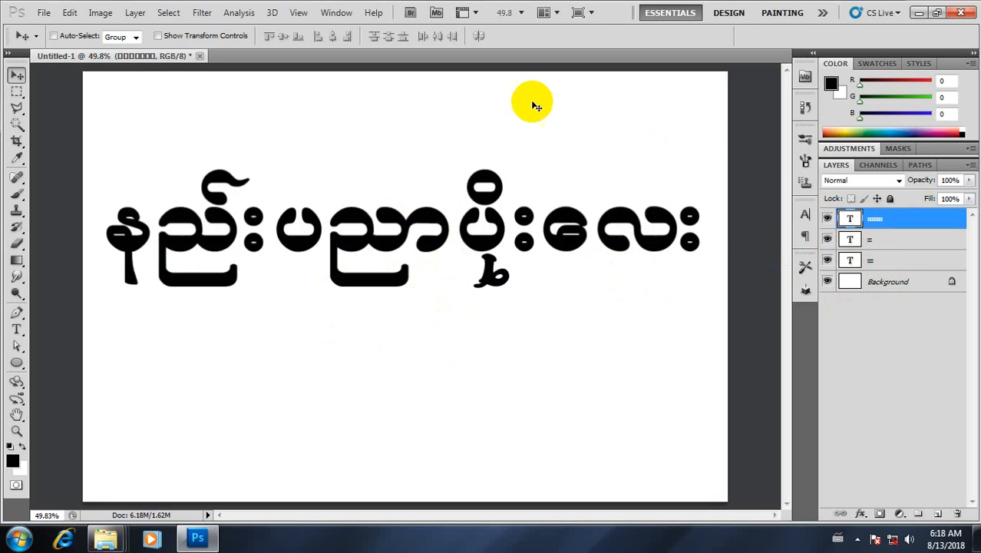
# Step: Add a horizontal guide positioned at 40% via View > New Guide
pyautogui.click(298, 12)
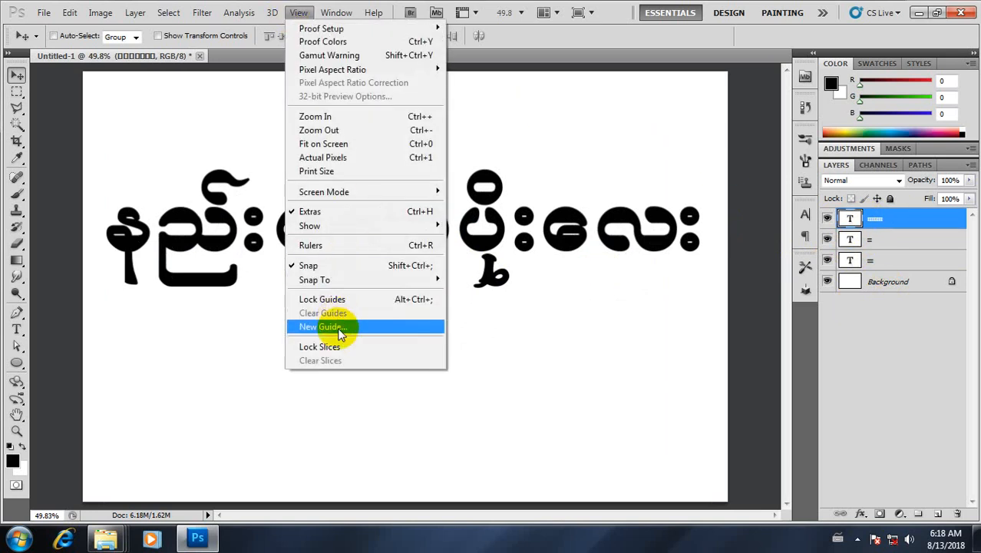
pyautogui.click(322, 325)
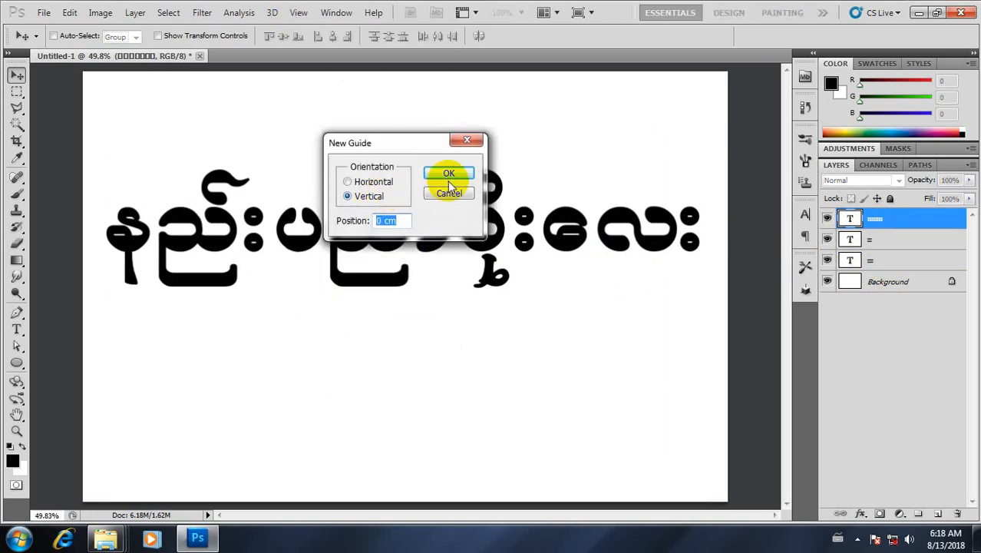
pyautogui.click(347, 182)
pyautogui.write('□')
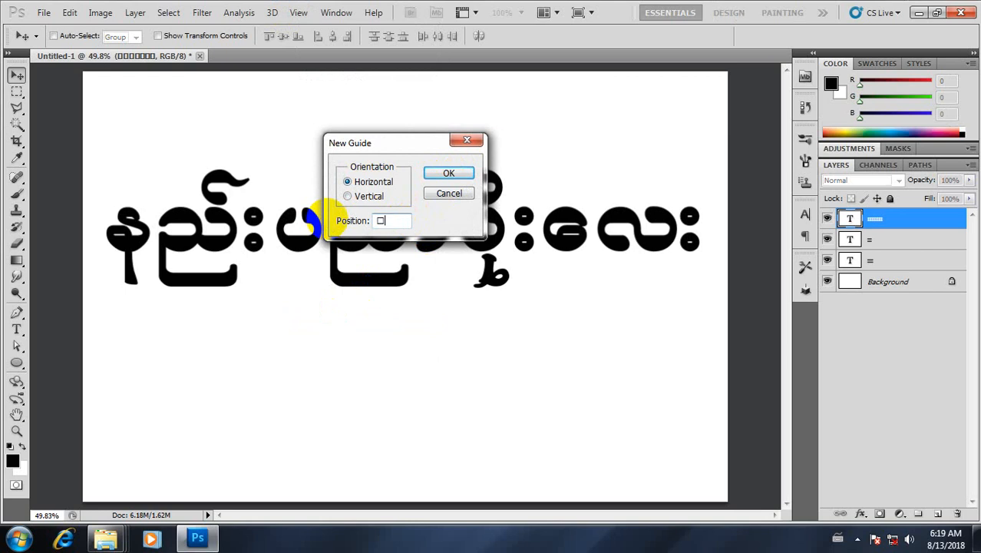
pyautogui.write('%')
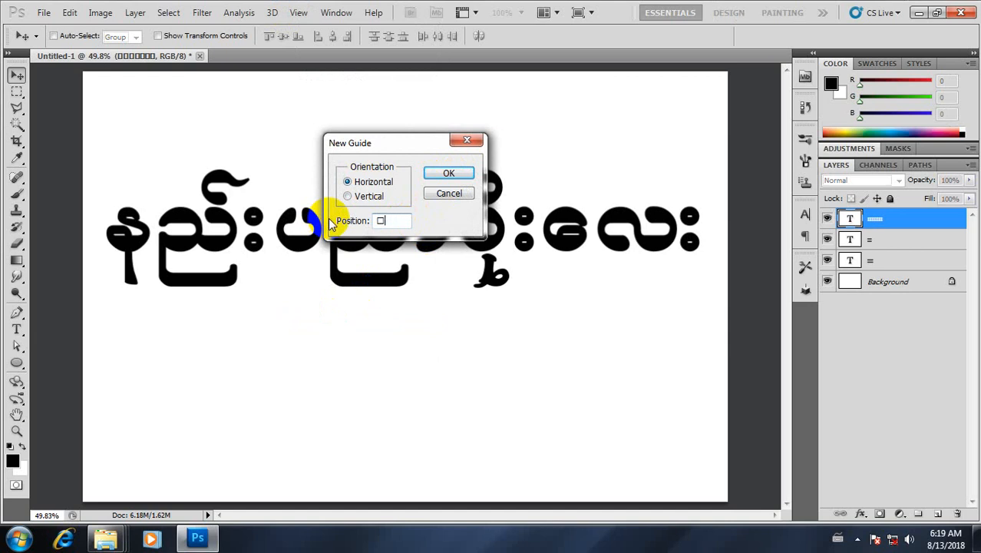
pyautogui.click(392, 221)
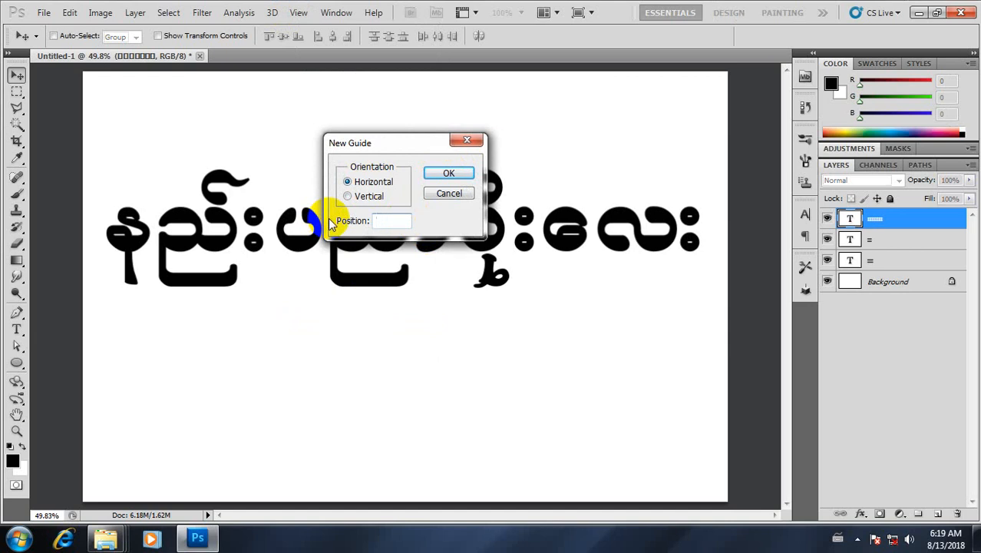
pyautogui.write('40%')
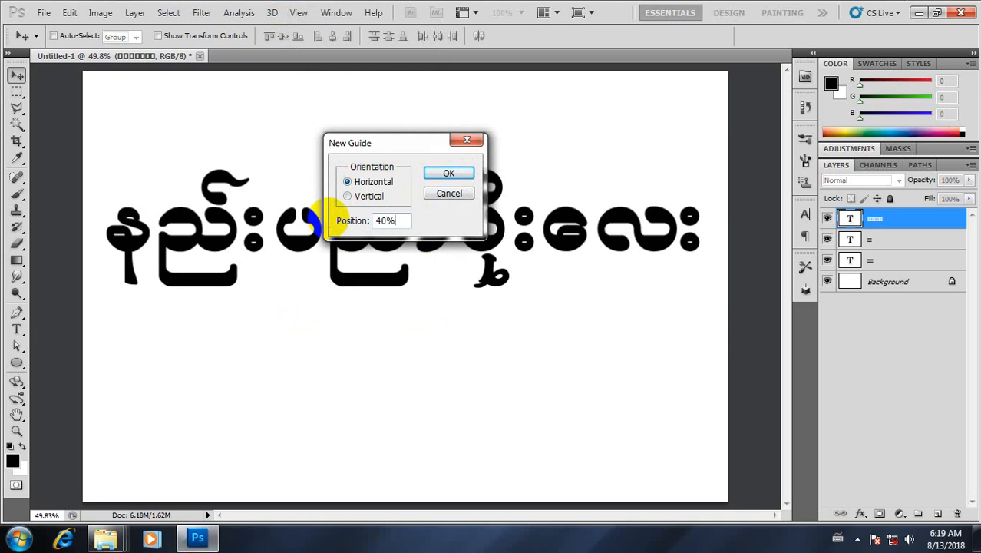
pyautogui.click(448, 172)
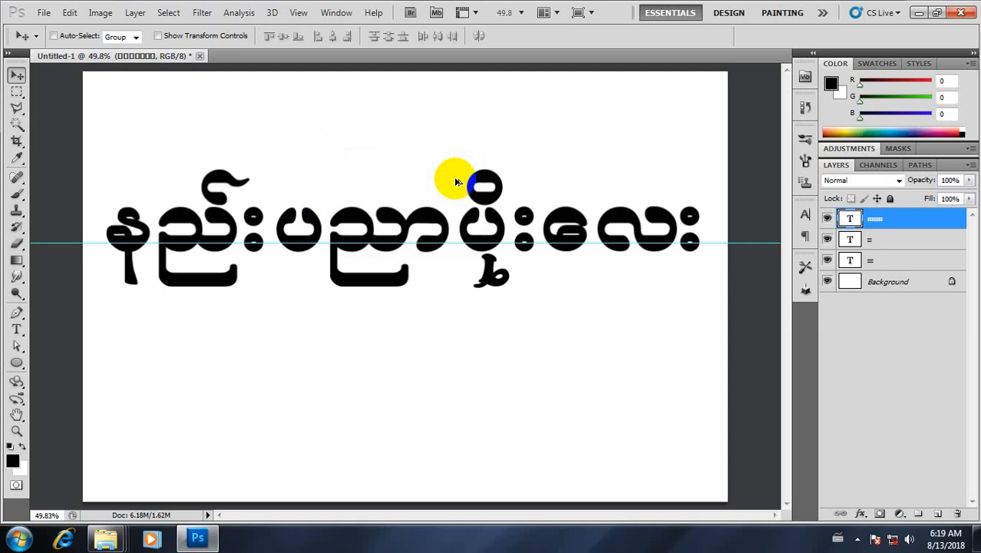
# Step: Add a horizontal guide positioned at 50% via View > New Guide
pyautogui.click(298, 13)
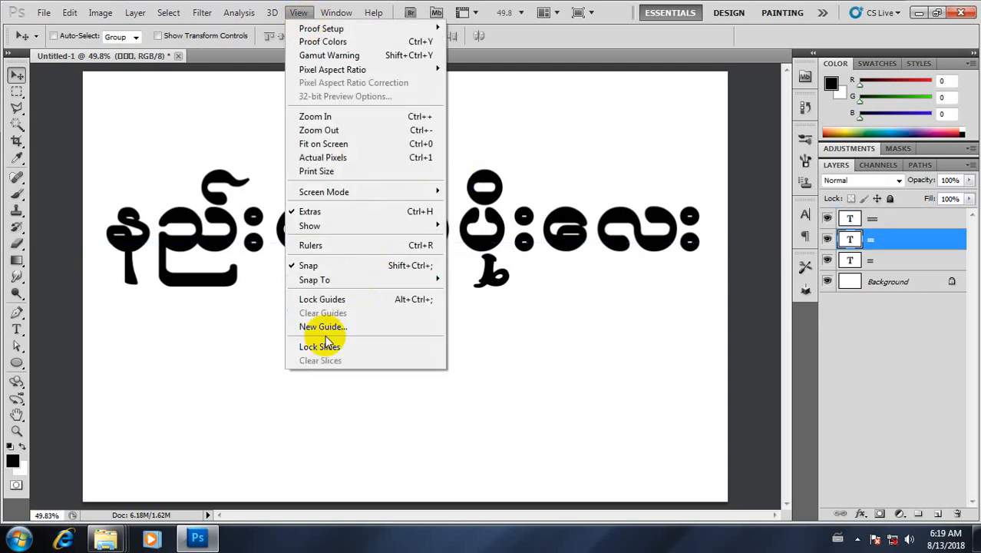
pyautogui.moveTo(322, 325)
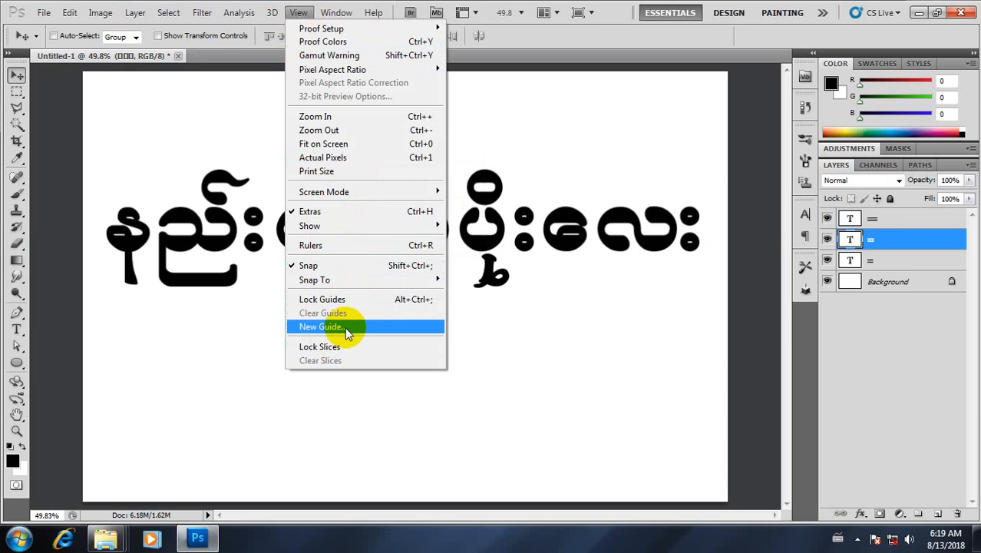
pyautogui.click(321, 325)
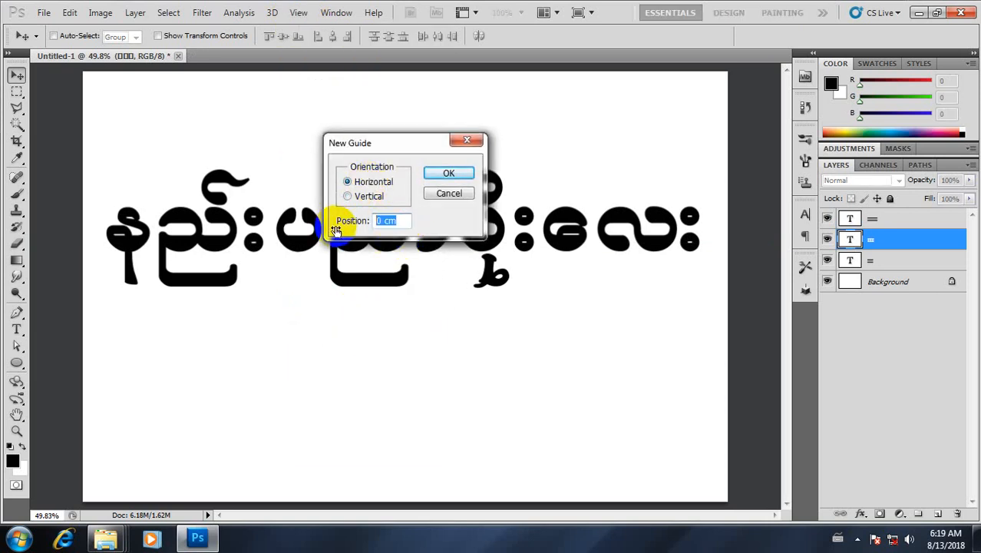
pyautogui.write('50%')
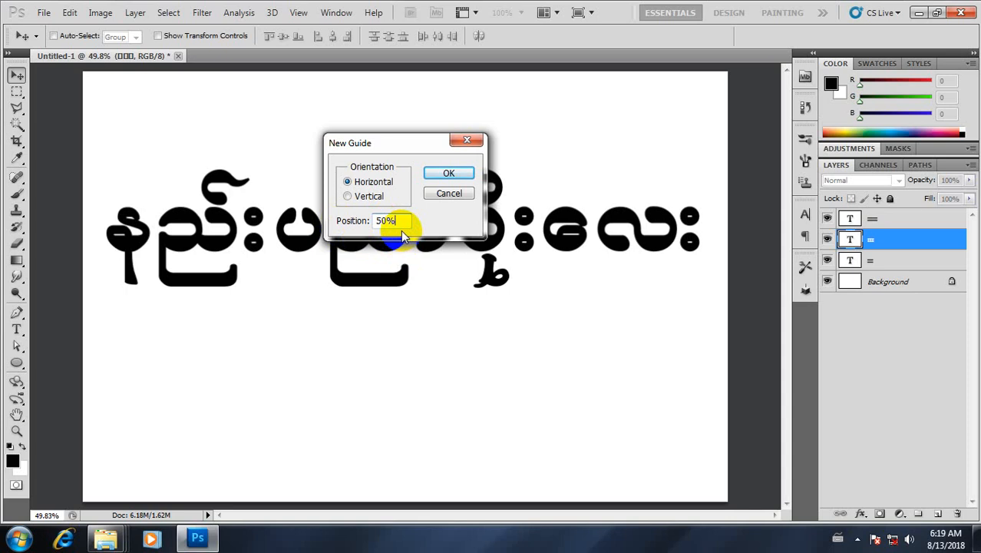
pyautogui.click(393, 221)
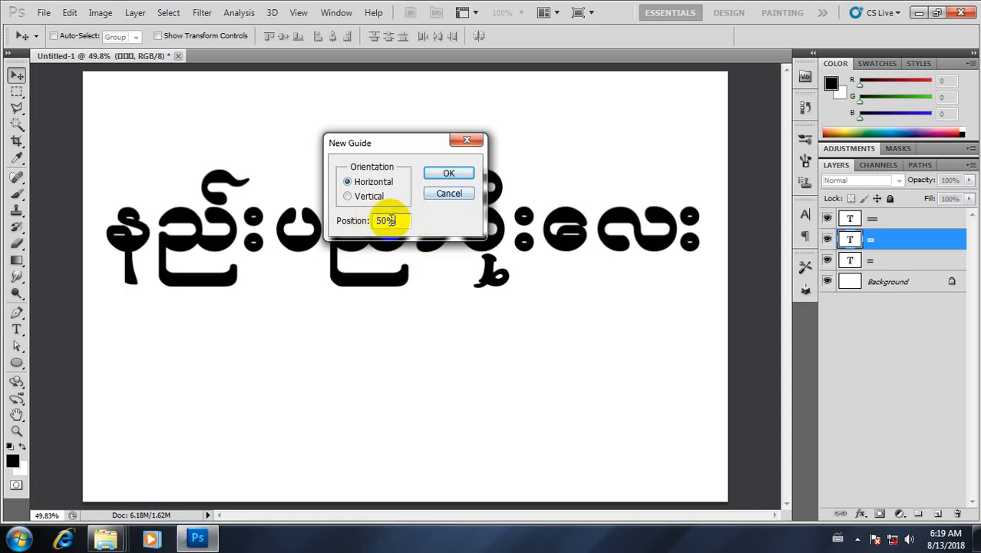
pyautogui.click(449, 172)
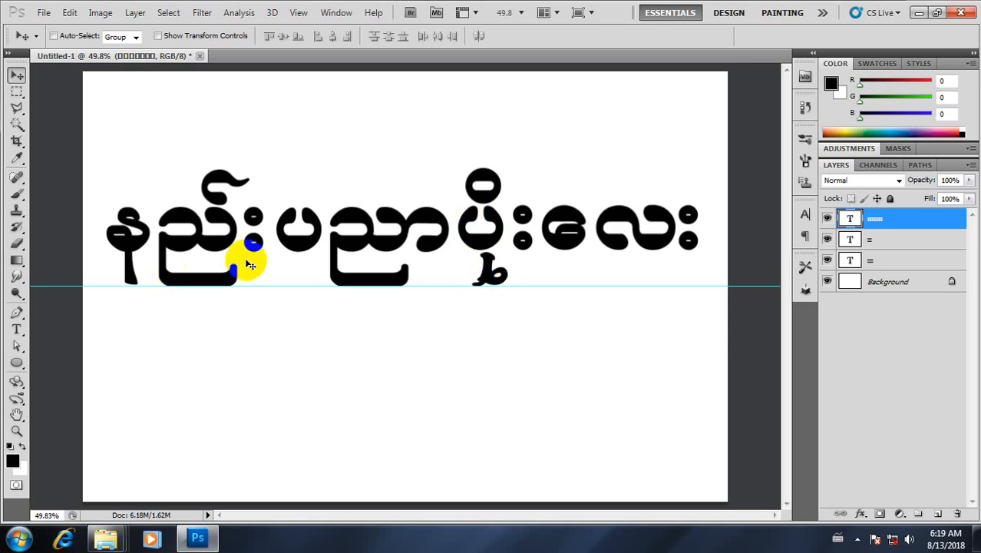
pyautogui.moveTo(227, 306)
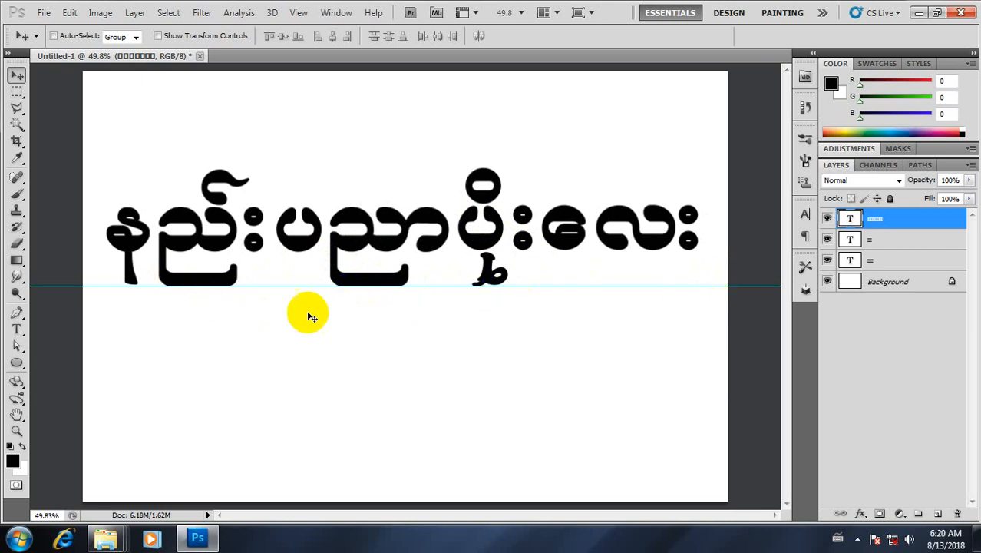
pyautogui.moveTo(442, 308)
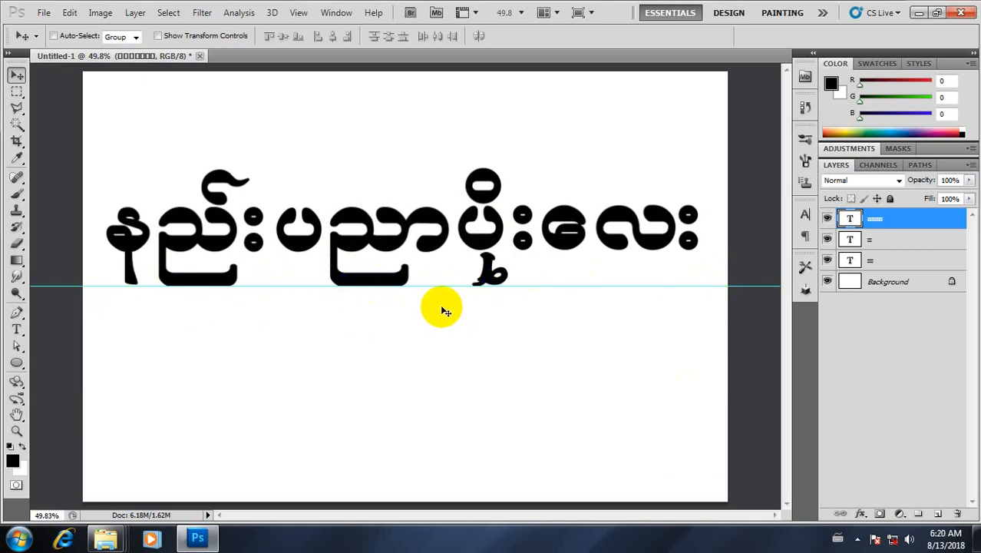
pyautogui.moveTo(550, 166)
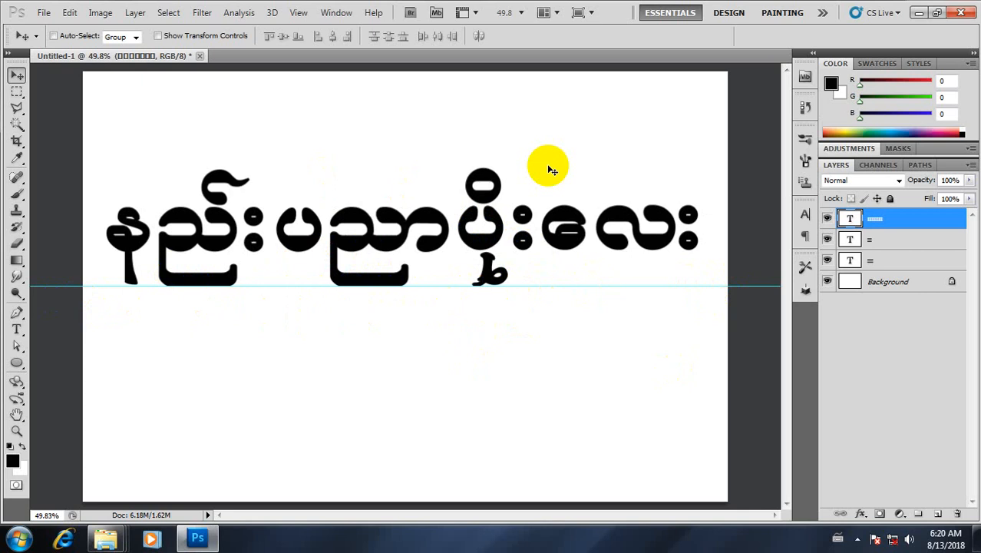
pyautogui.moveTo(300, 258)
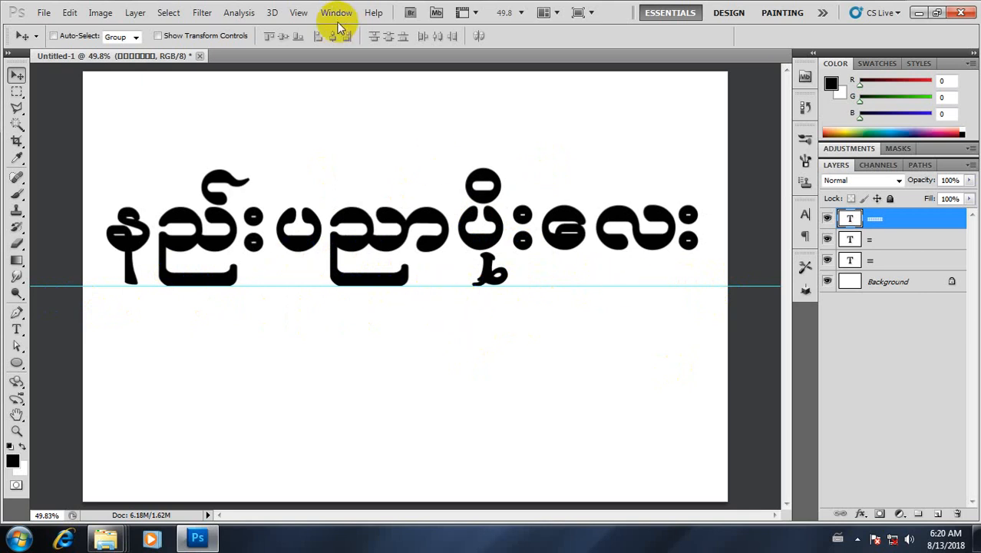
# Step: Clear all guides from the document via View > Clear Guides
pyautogui.click(298, 12)
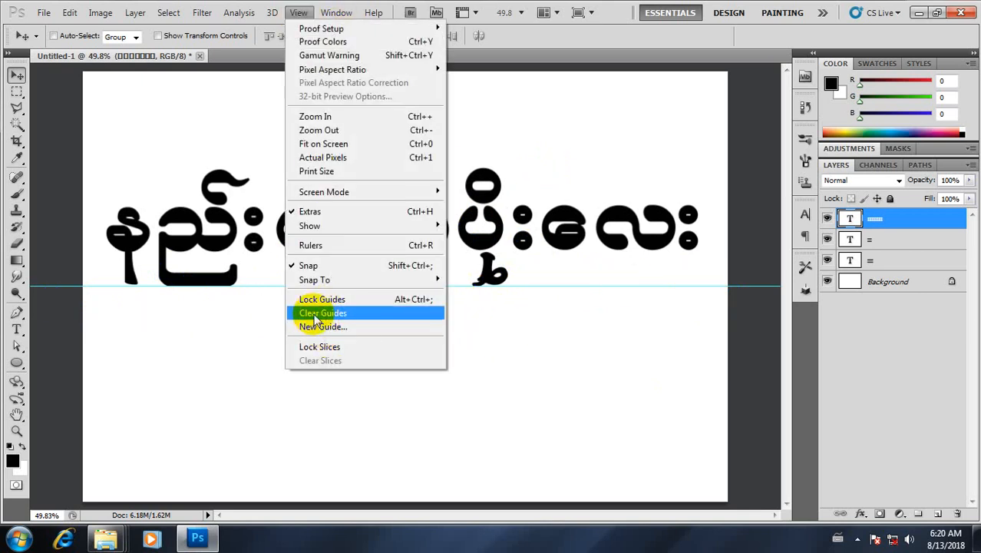
pyautogui.moveTo(340, 316)
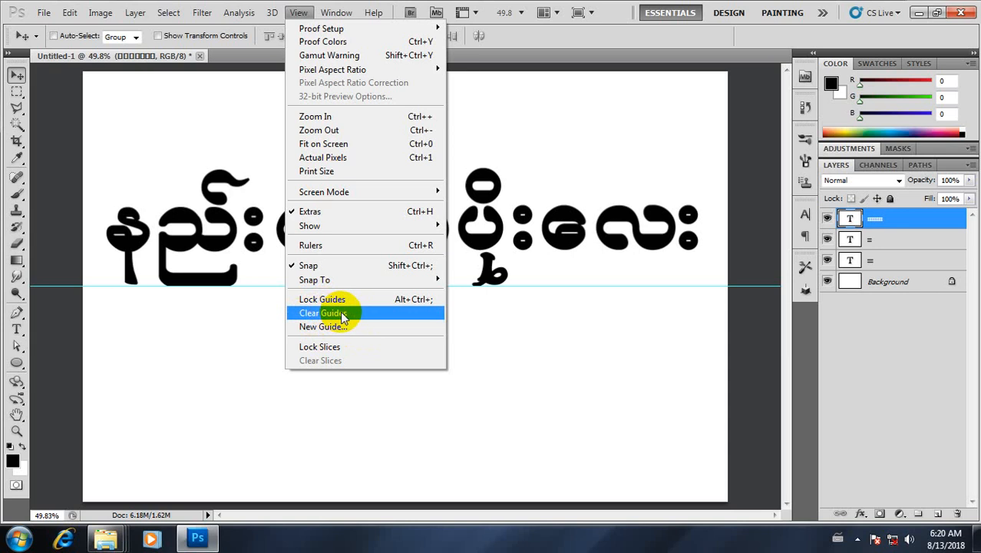
pyautogui.click(321, 313)
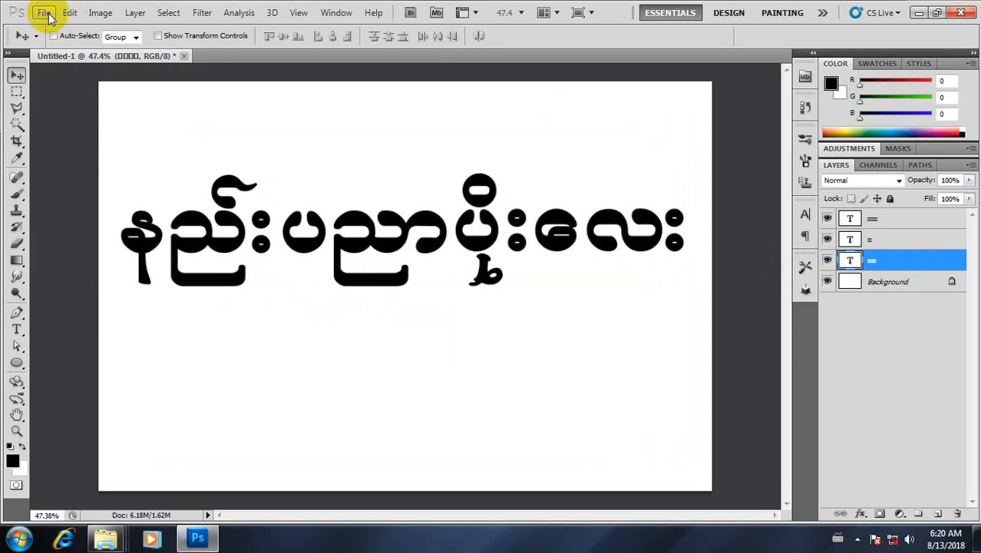
# Step: Open the flower photos through File > Open
pyautogui.click(43, 12)
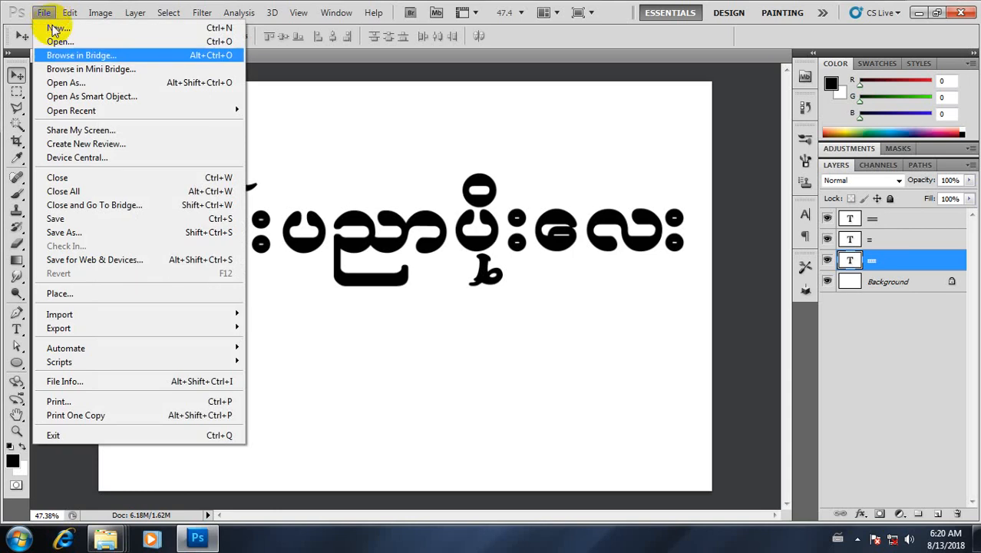
pyautogui.click(60, 42)
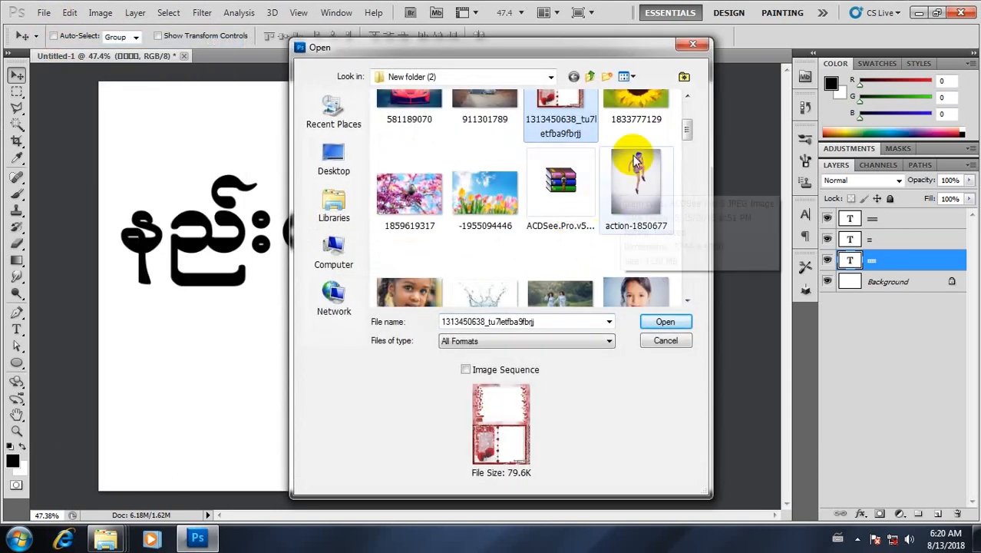
pyautogui.click(636, 108)
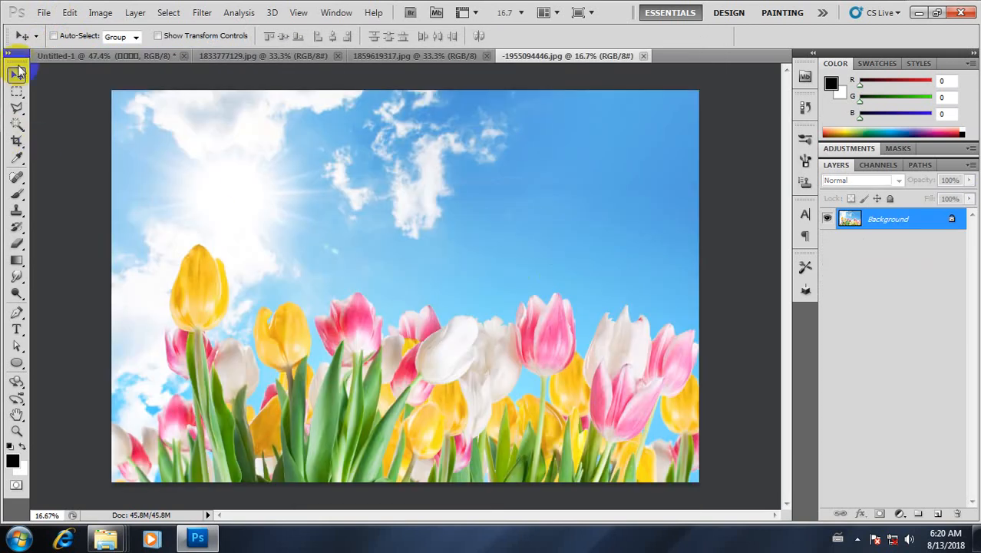
# Step: Drag the sunflower photo into the Untitled-1 text document as a new layer
pyautogui.click(100, 55)
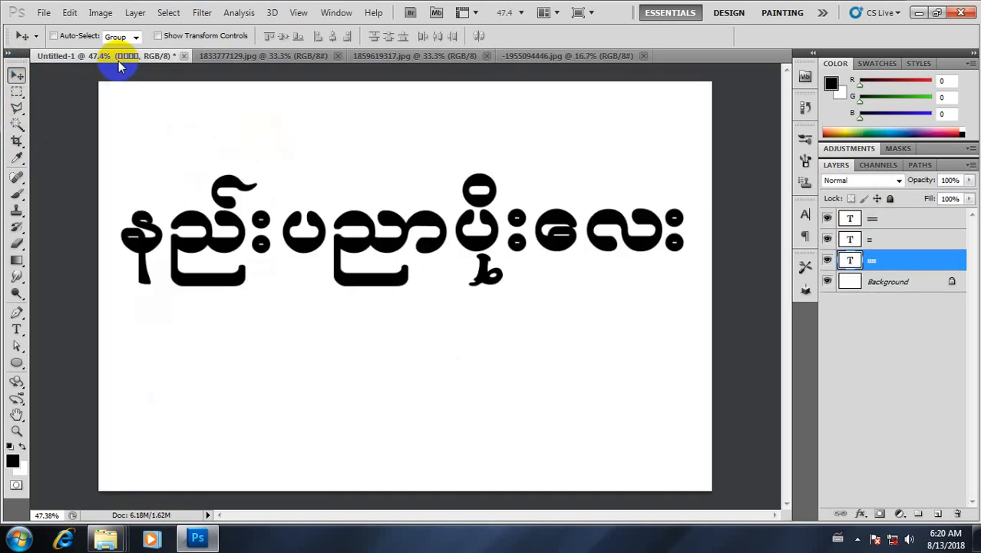
pyautogui.click(568, 56)
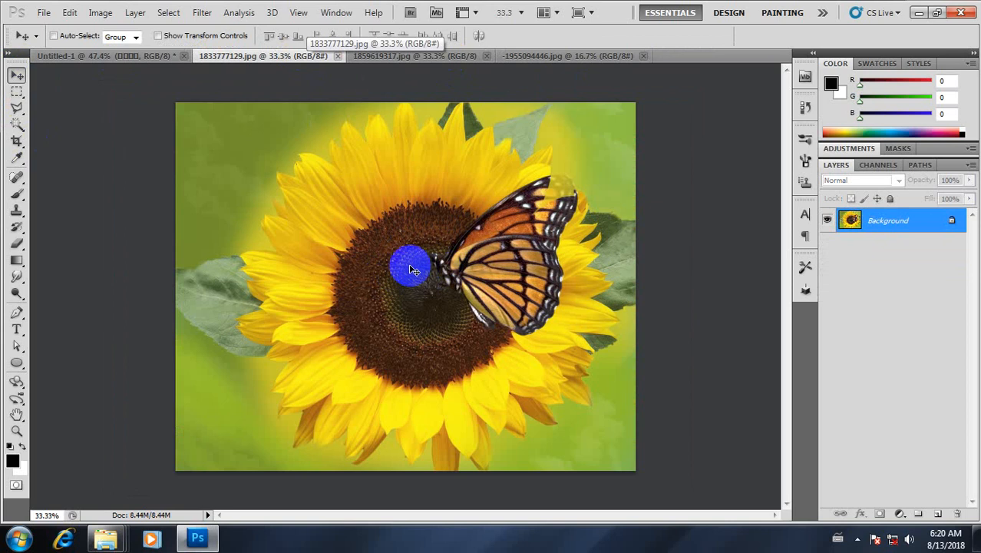
pyautogui.moveTo(411, 264); pyautogui.dragTo(479, 326)
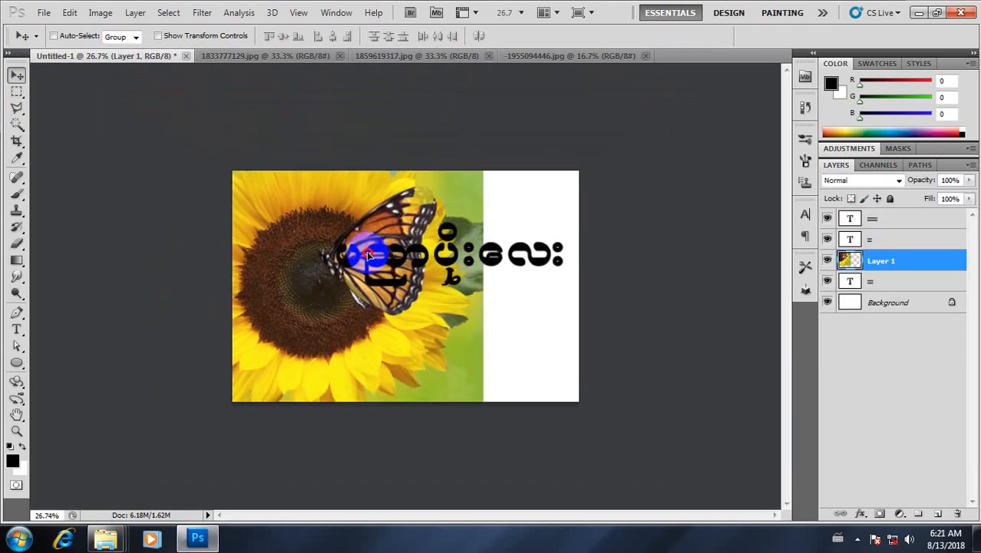
# Step: Free-transform the sunflower layer into a small thumbnail left of the text at 100% opacity
pyautogui.press('ctrl+t')
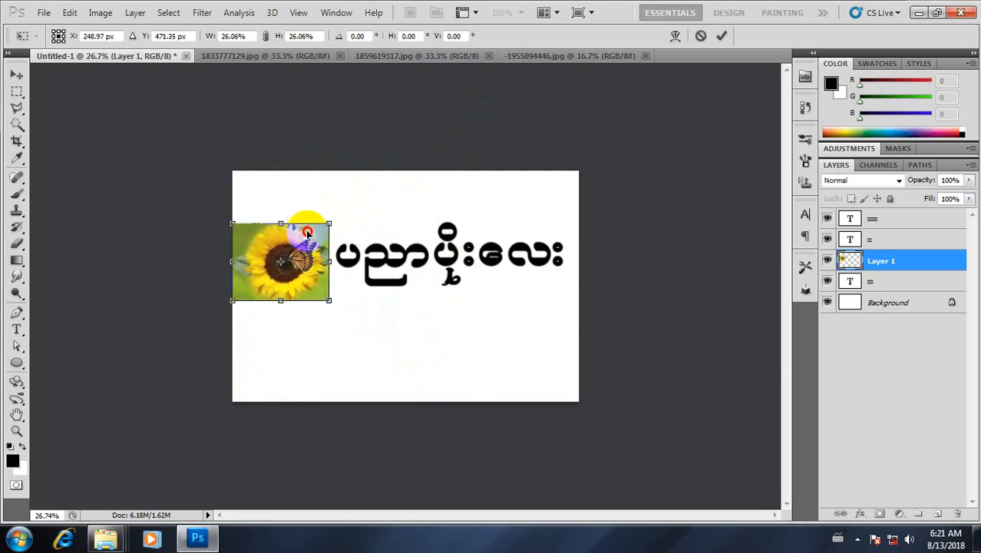
pyautogui.moveTo(307, 233); pyautogui.dragTo(328, 218)
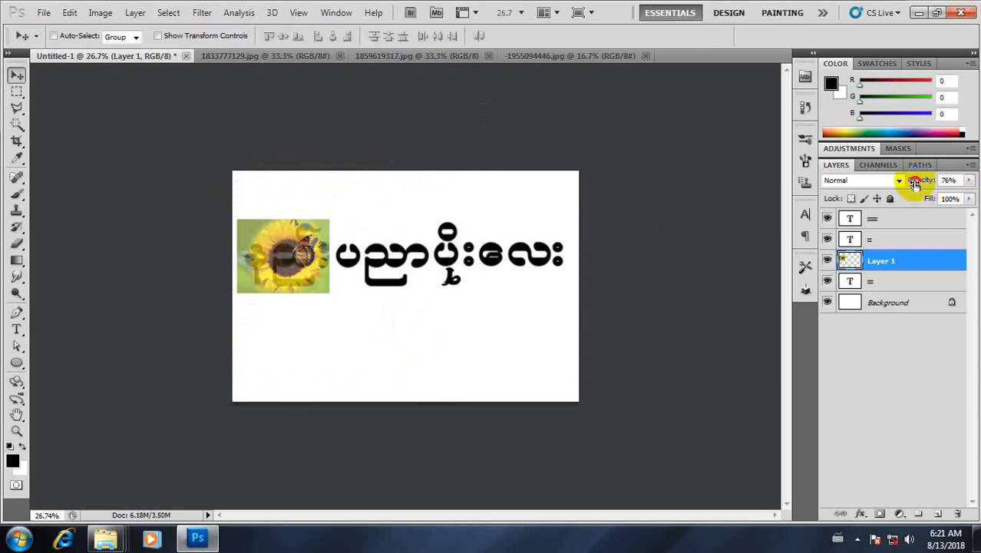
pyautogui.click(951, 180)
pyautogui.write('100')
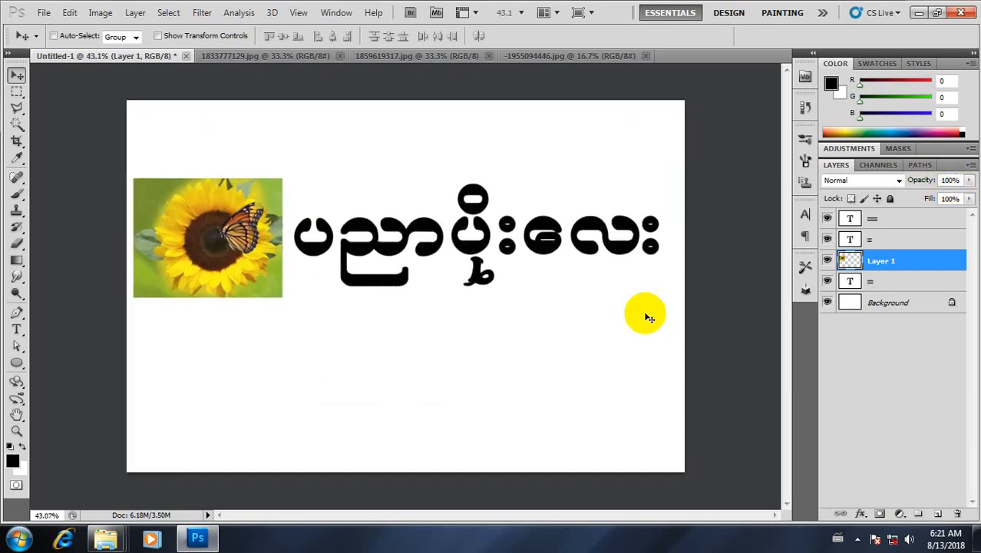
# Step: Clip the sunflower layer into the first word, close its file and switch to the bird photo
pyautogui.rightClick(882, 261)
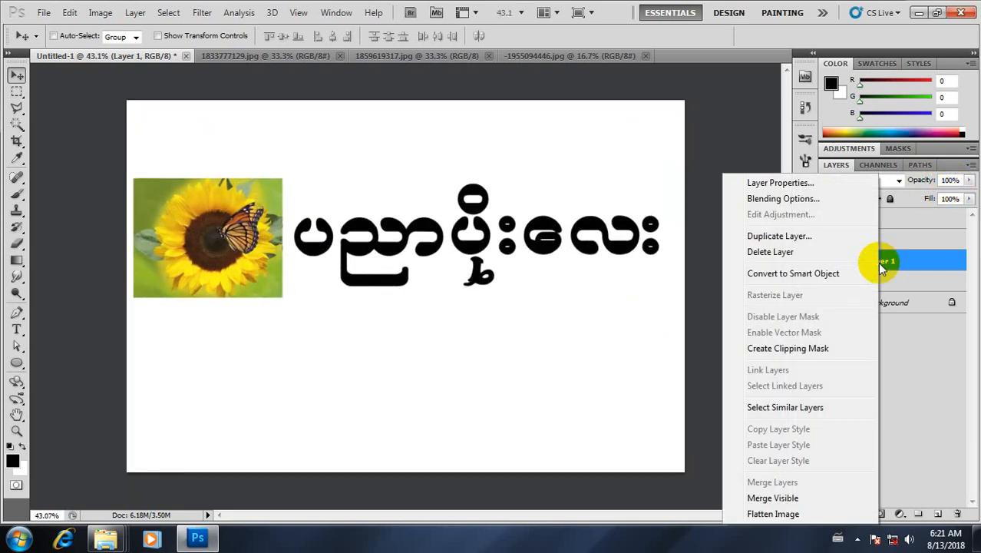
pyautogui.click(787, 347)
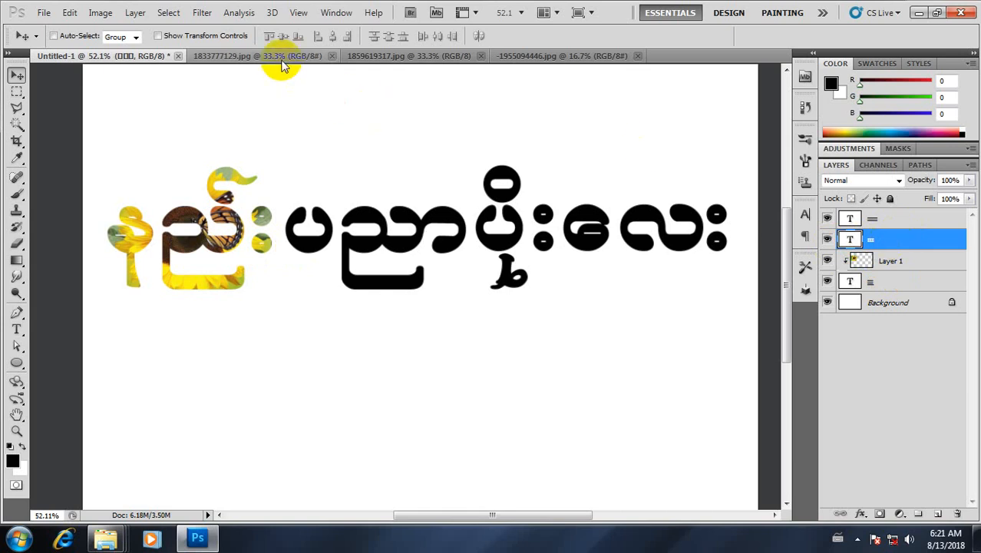
pyautogui.click(315, 55)
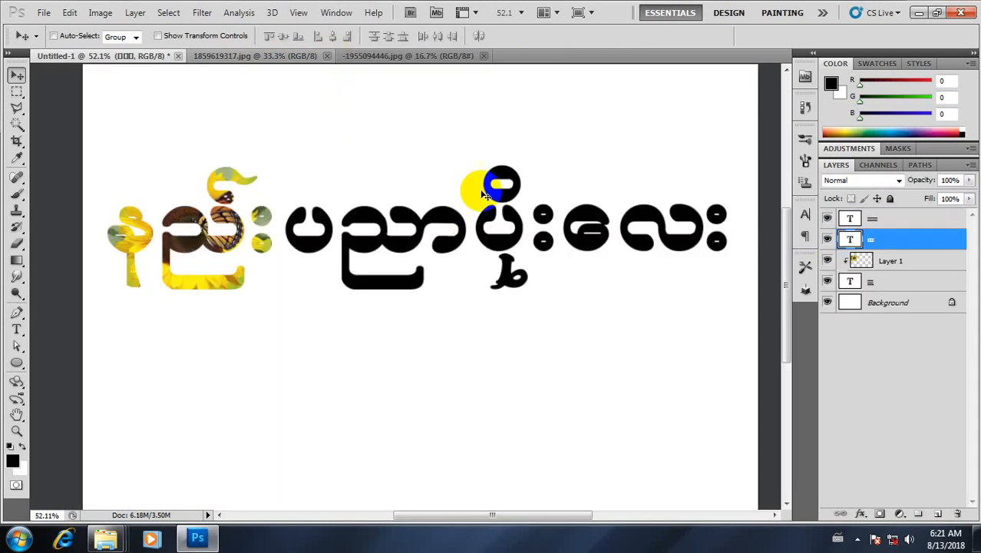
pyautogui.click(253, 55)
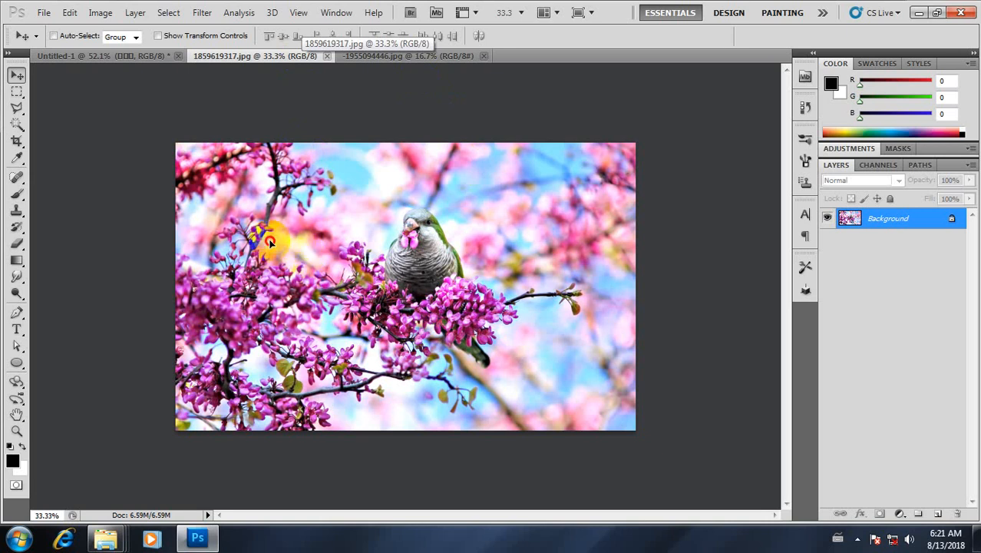
# Step: Drag the bird photo into Untitled-1, shrink it over the middle letters at 68% opacity
pyautogui.click(58, 55)
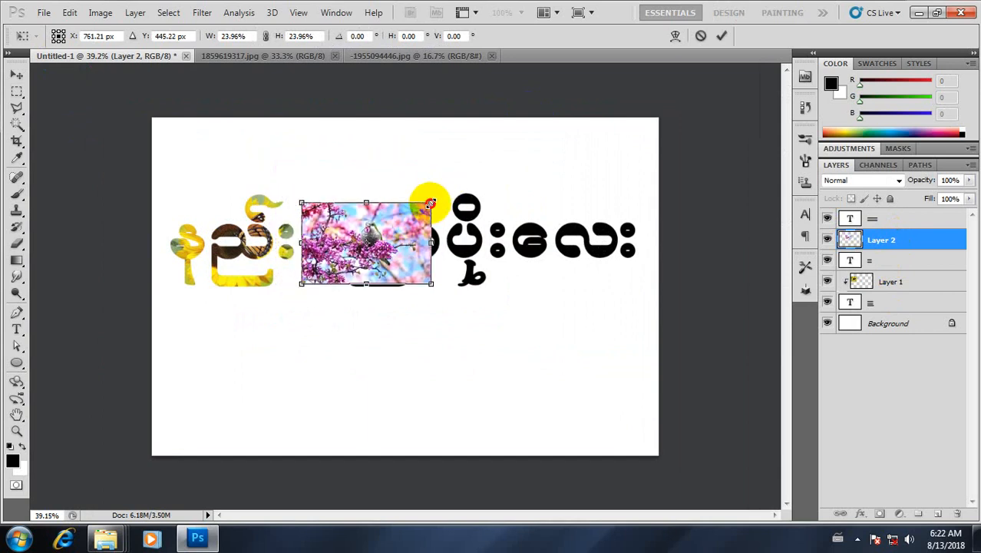
pyautogui.moveTo(365, 243); pyautogui.dragTo(370, 243)
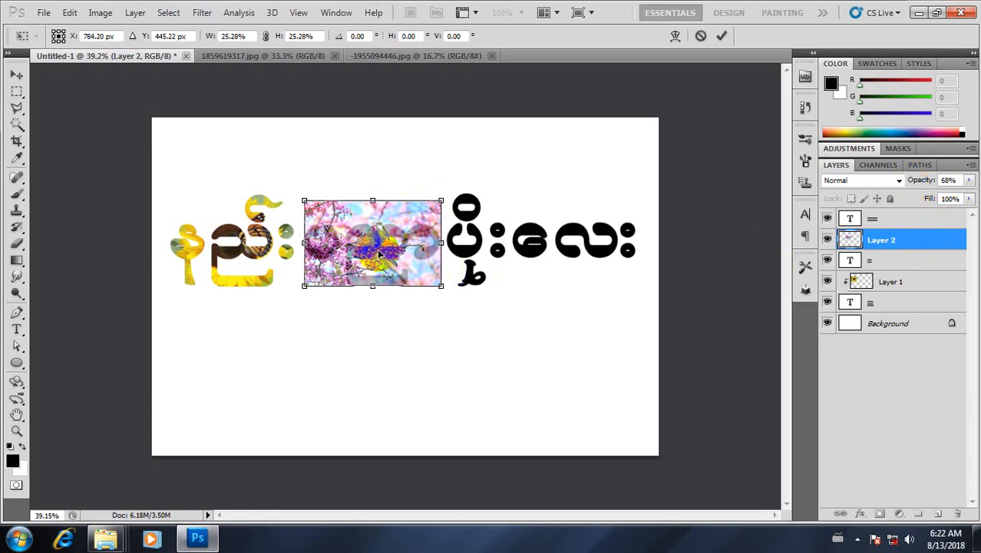
pyautogui.moveTo(371, 242); pyautogui.dragTo(372, 249)
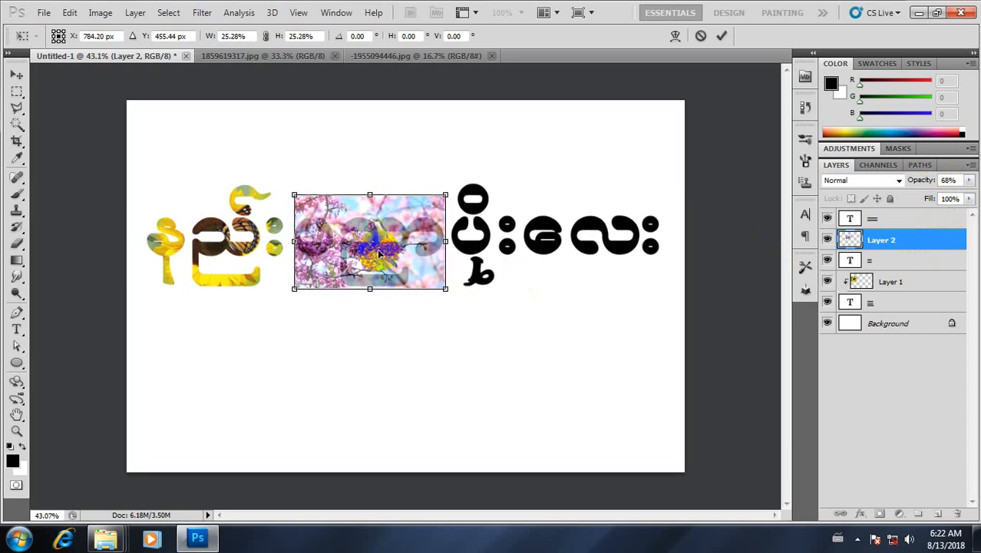
# Step: Clip the bird layer into the second word via its layer options
pyautogui.rightClick(377, 253)
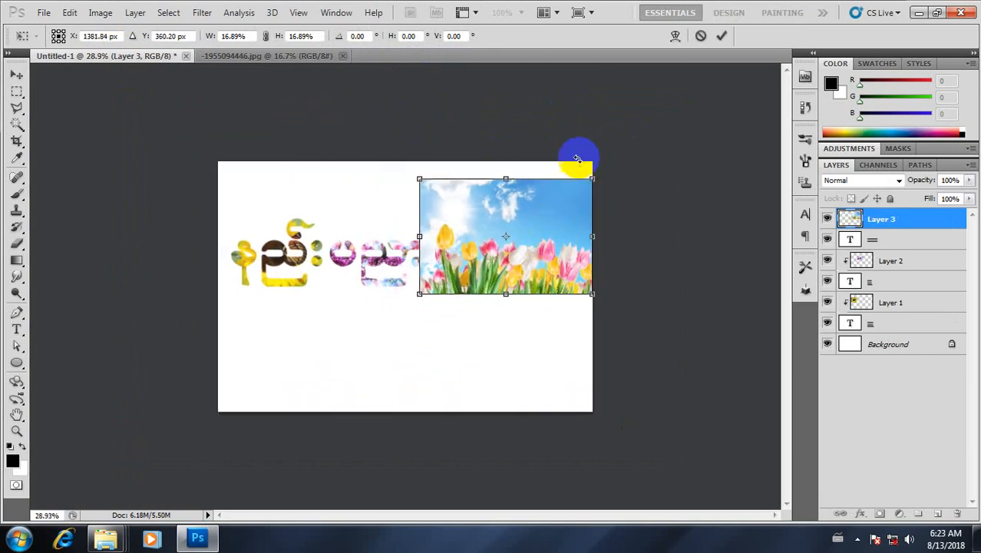
# Step: Shrink the tulip layer over the last letters, lower its opacity and clip it in
pyautogui.moveTo(591, 178); pyautogui.dragTo(575, 190)
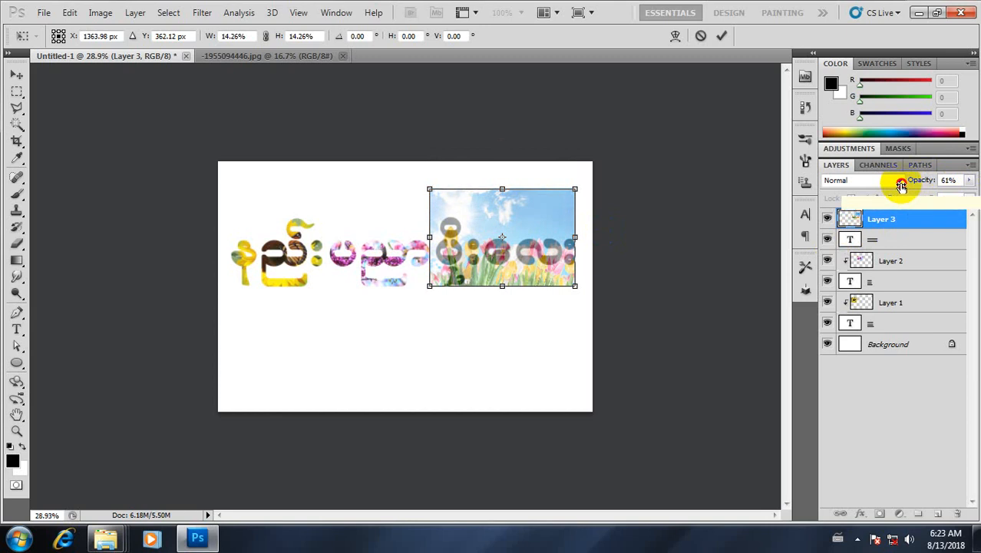
pyautogui.moveTo(903, 182); pyautogui.dragTo(906, 181)
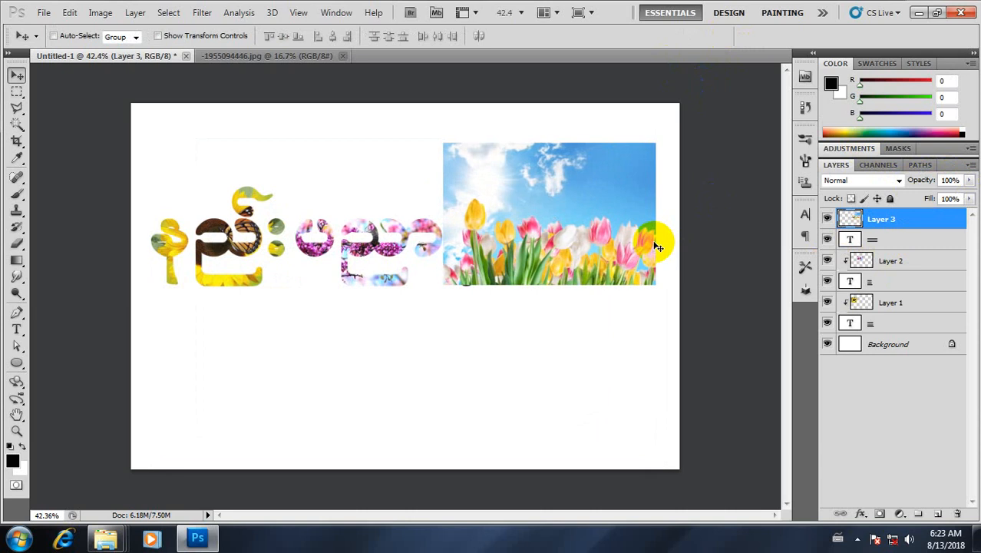
pyautogui.rightClick(881, 218)
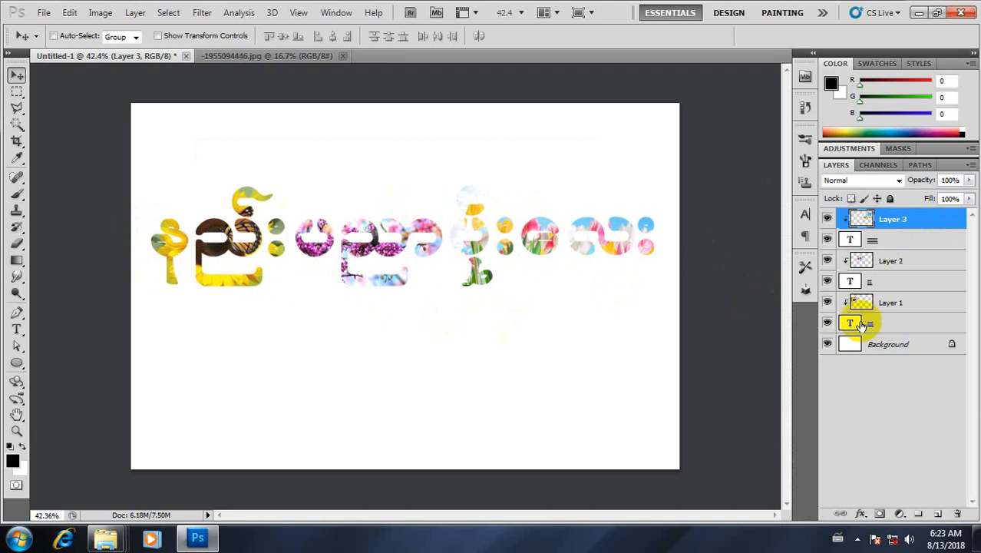
# Step: Add a black Solid Color fill layer above the Background layer
pyautogui.click(888, 344)
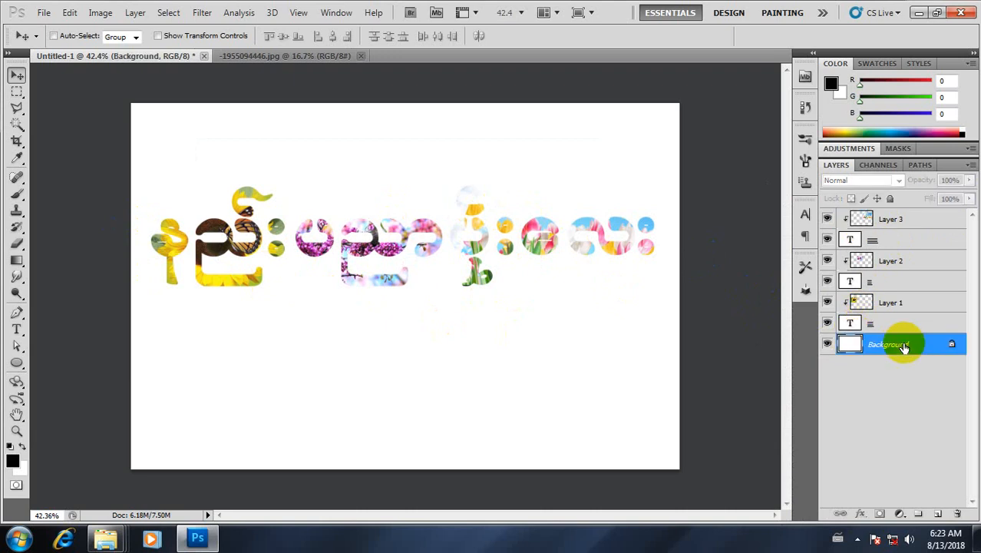
pyautogui.click(135, 12)
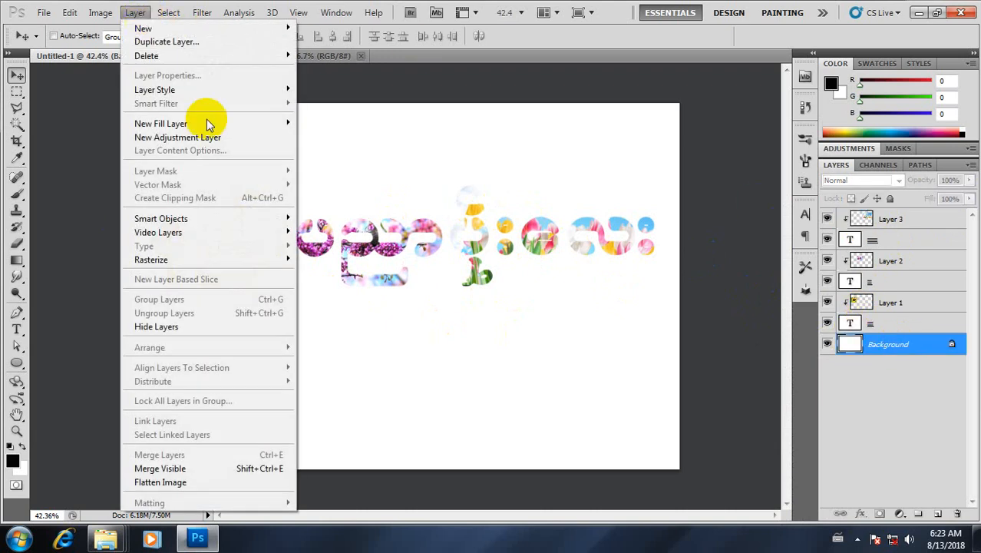
pyautogui.moveTo(160, 123)
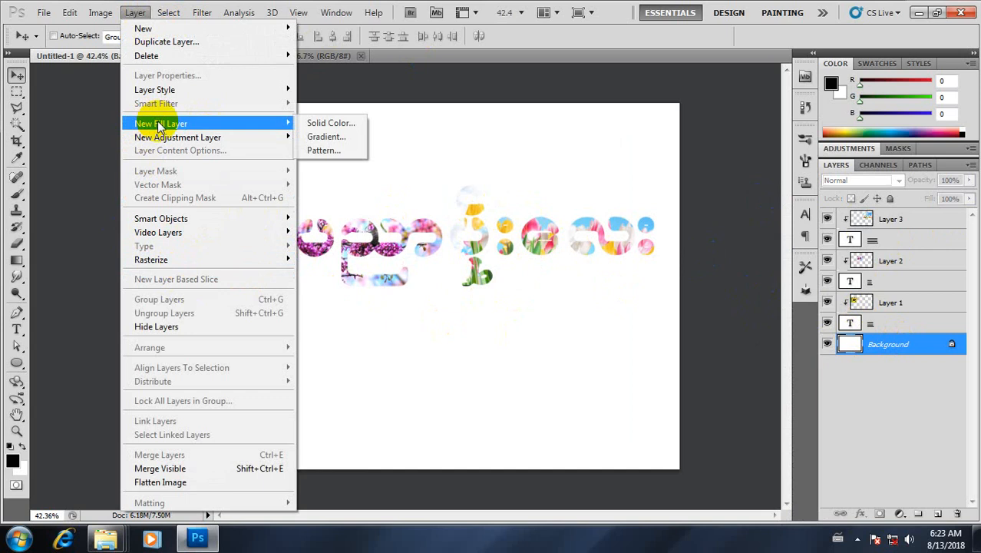
pyautogui.click(330, 123)
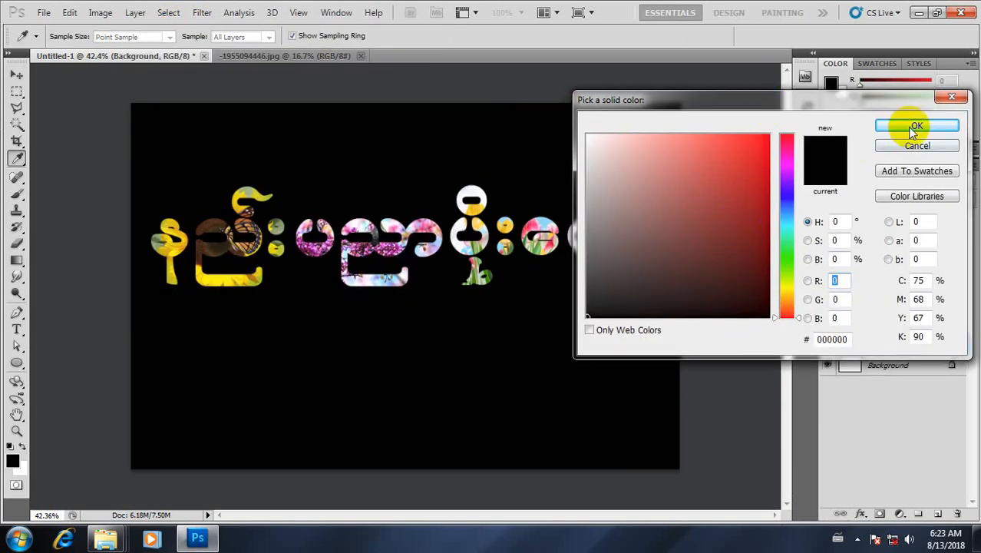
pyautogui.click(915, 126)
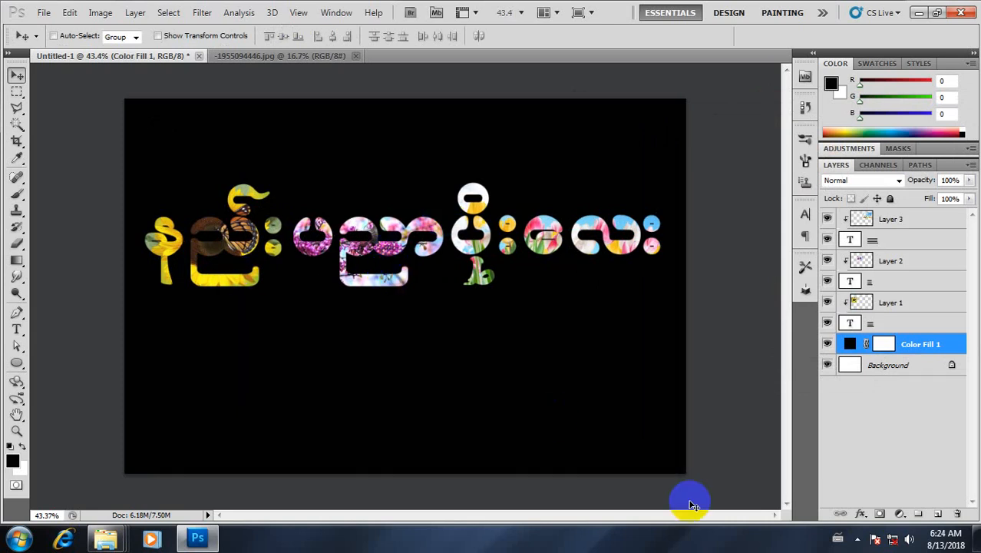
pyautogui.moveTo(688, 287)
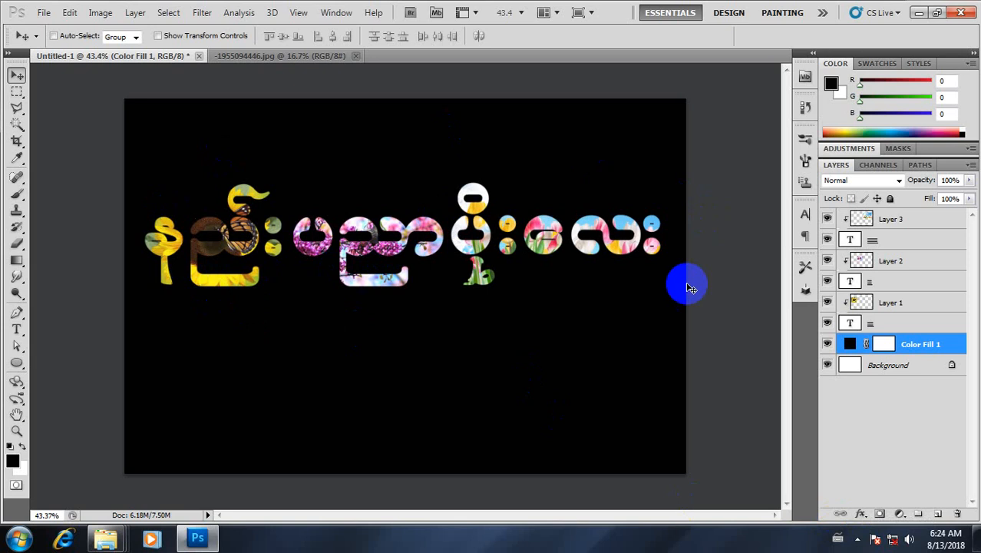